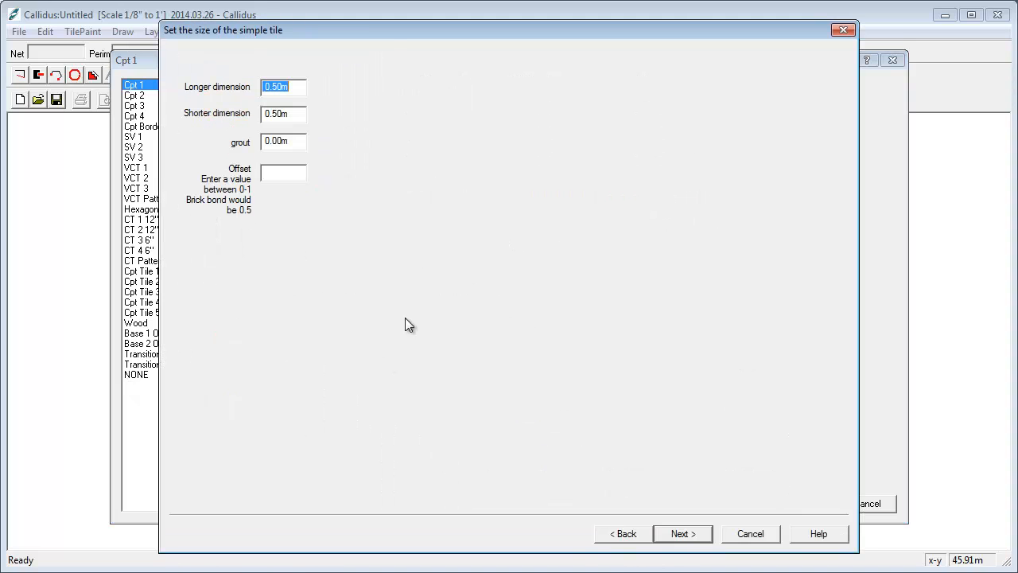
Create the new tile material named 'multi-element' with the default tile size
left_click(681, 533)
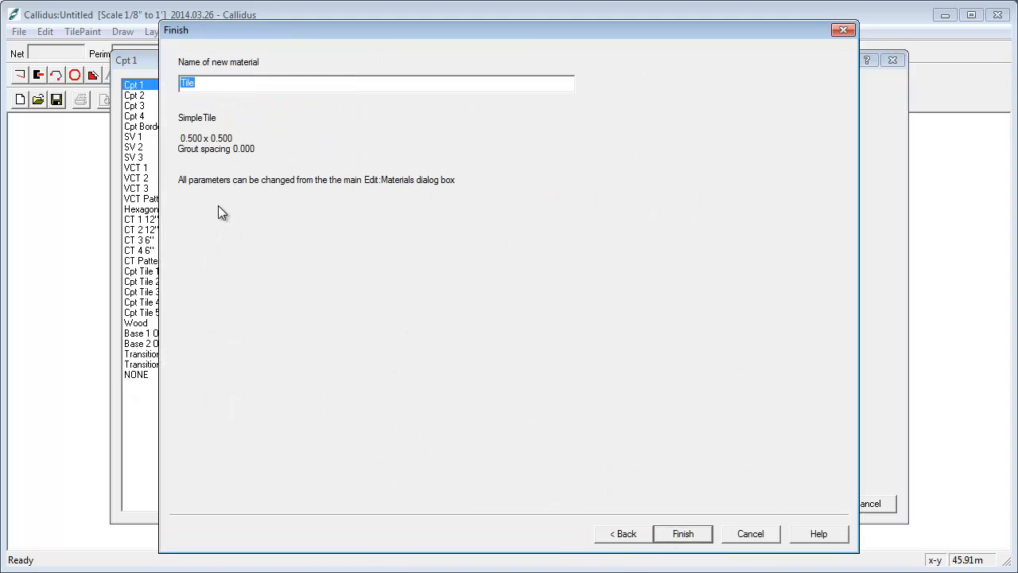
type("multi-")
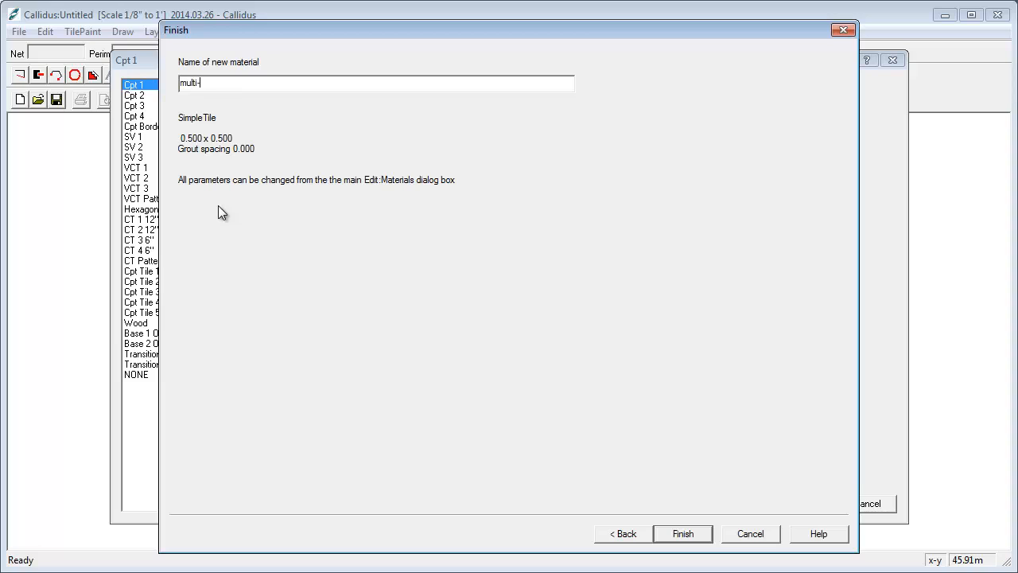
type("element")
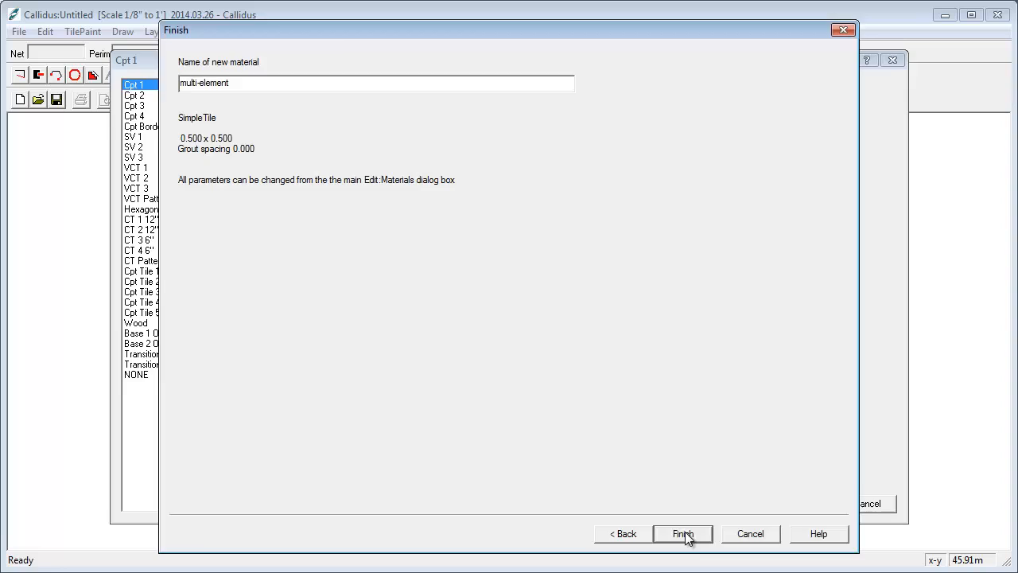
left_click(682, 534)
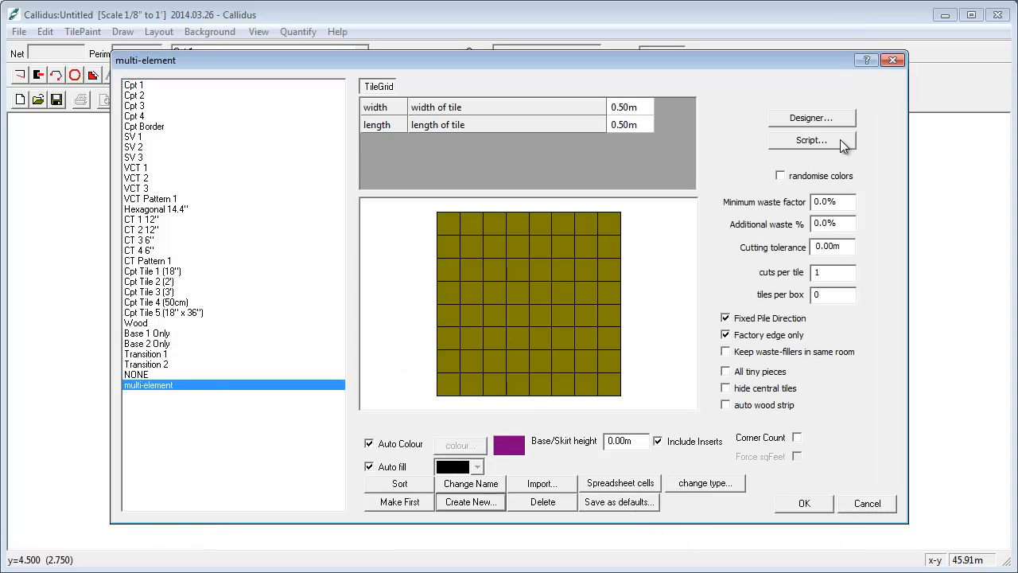
Replace the material's plain grid with a tile script
left_click(811, 140)
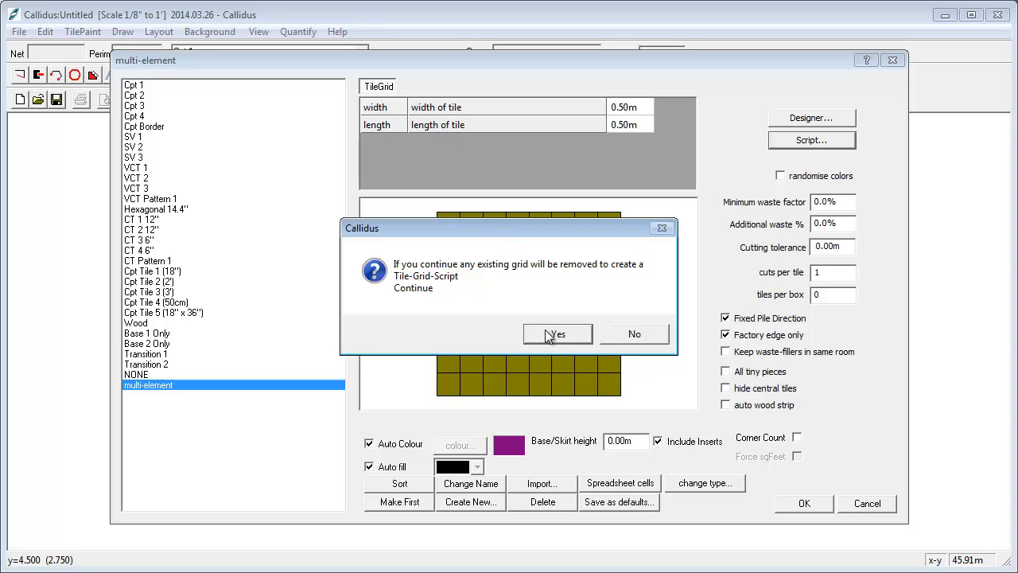
left_click(555, 334)
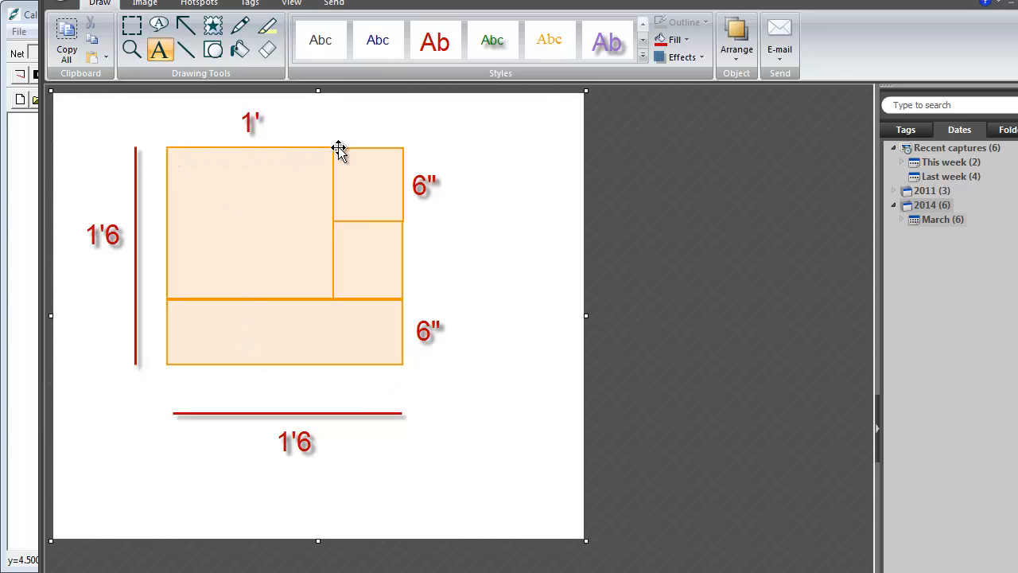
mouse_move(366, 210)
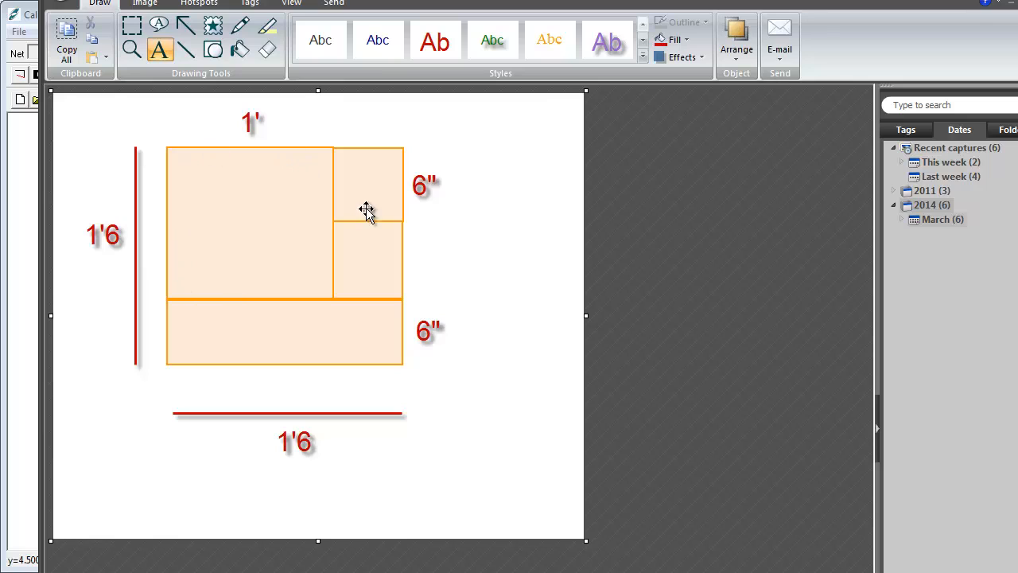
mouse_move(378, 299)
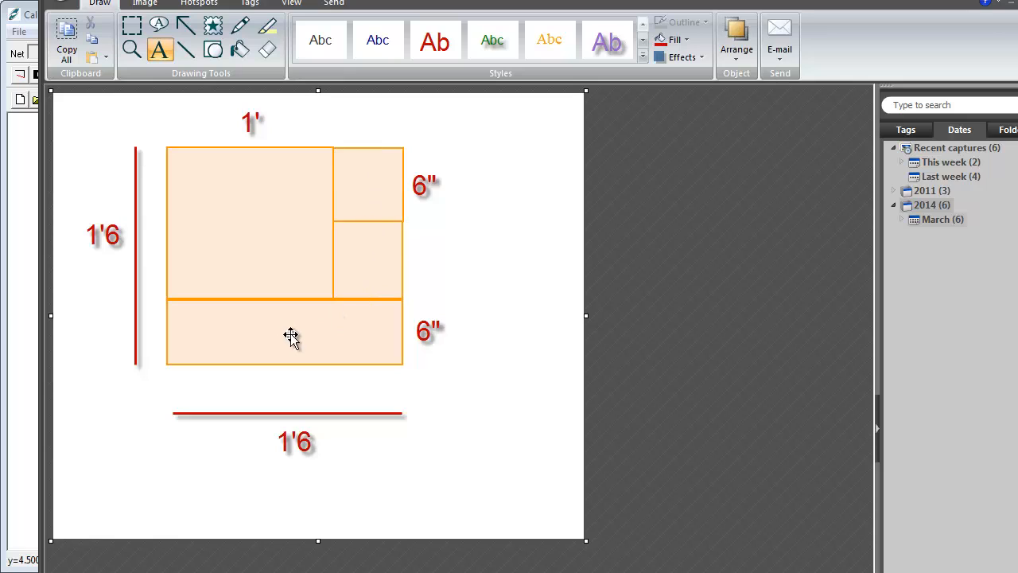
left_click(285, 333)
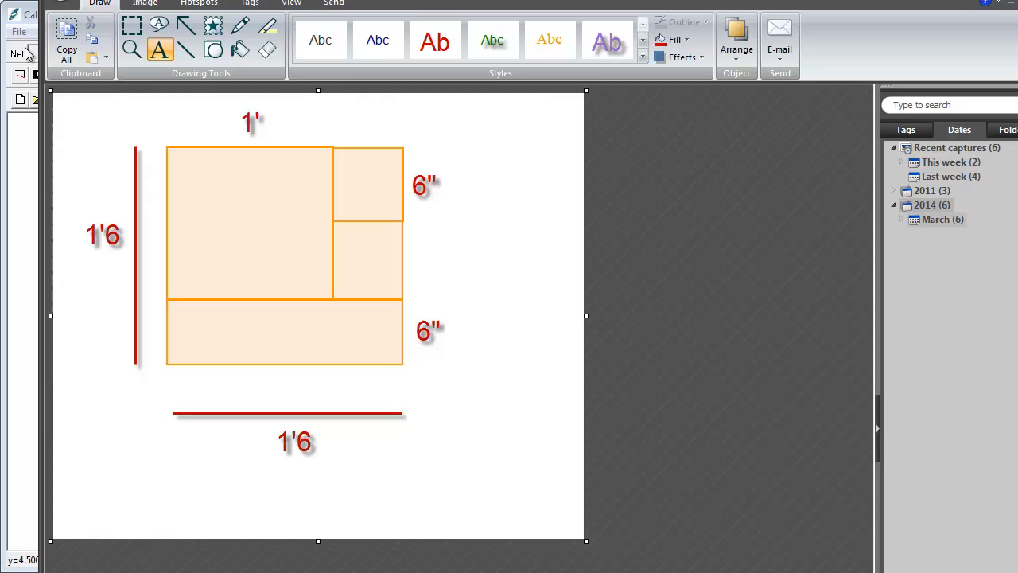
left_click(248, 222)
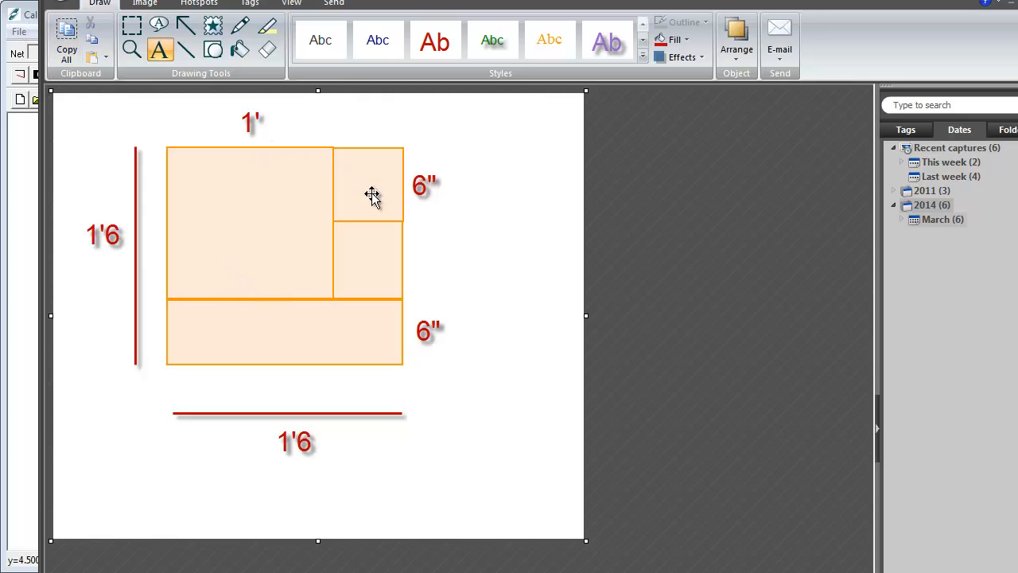
mouse_move(404, 333)
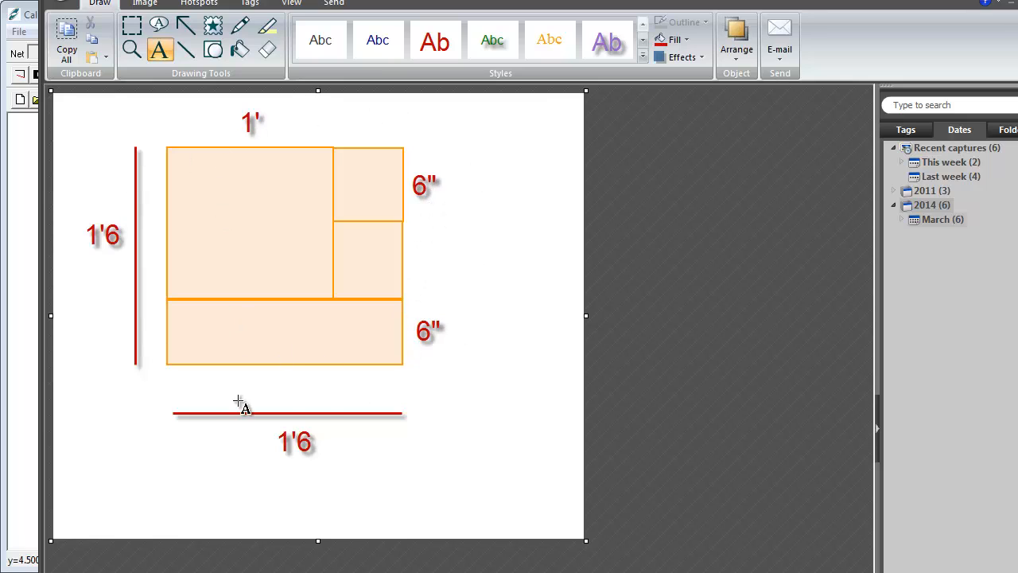
mouse_move(474, 246)
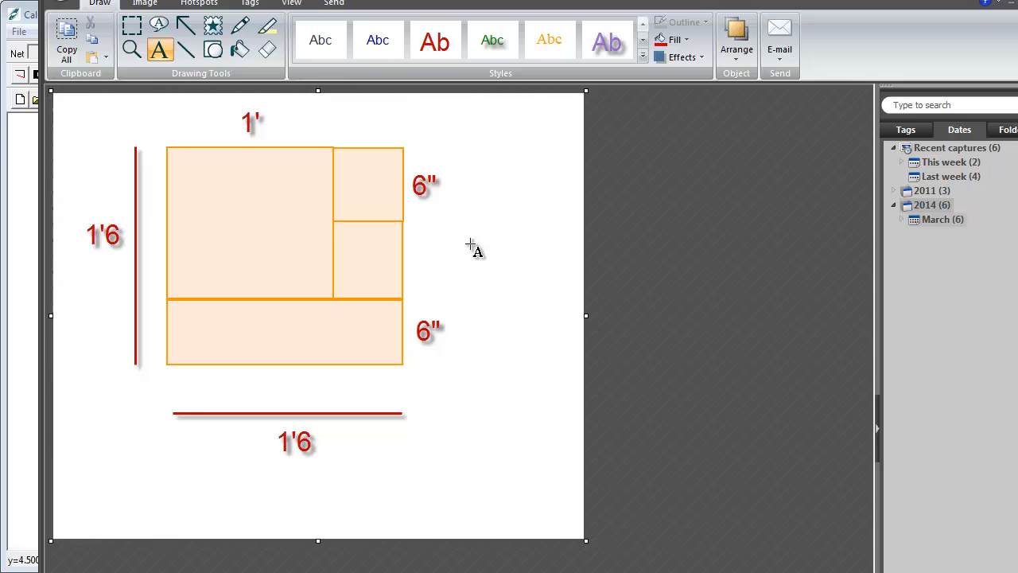
mouse_move(364, 189)
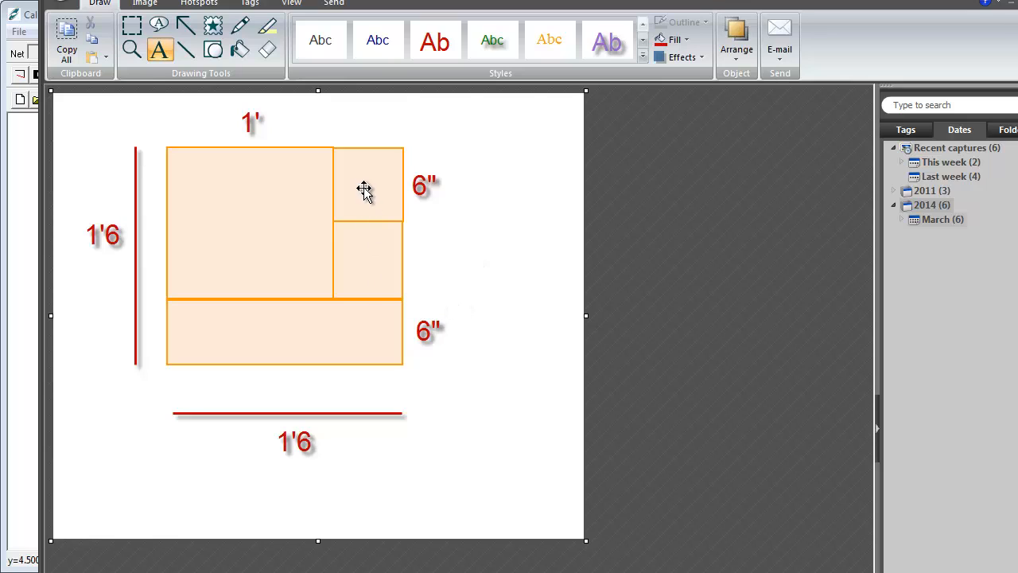
left_click(367, 184)
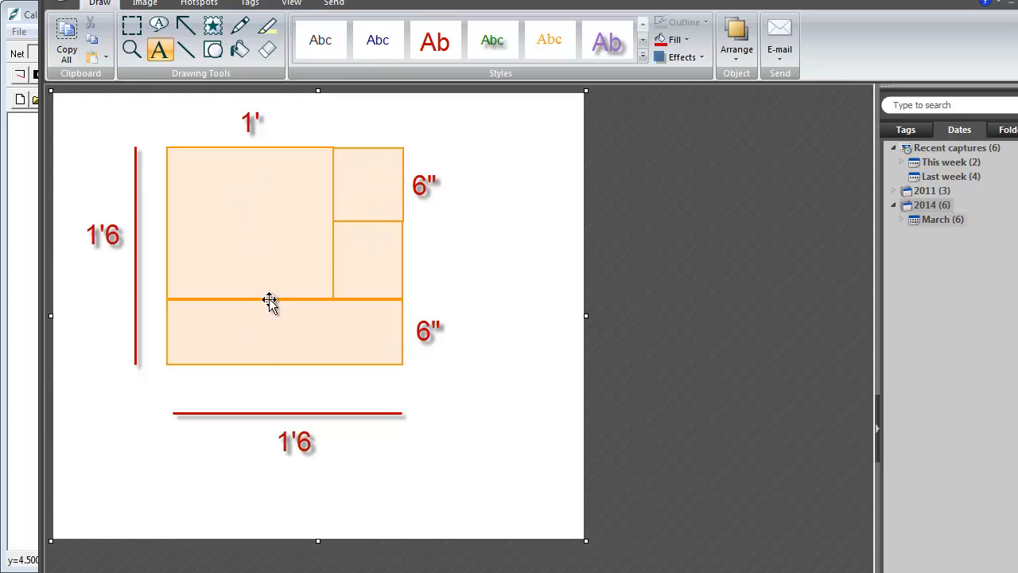
mouse_move(357, 175)
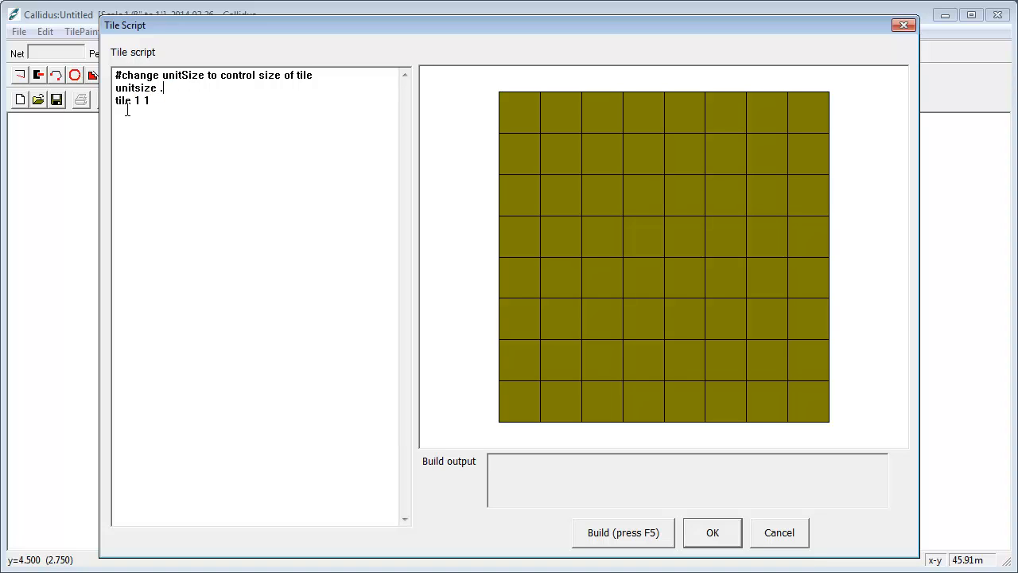
Set the script's unitsize to 1', then edit it to 6"
type("1")
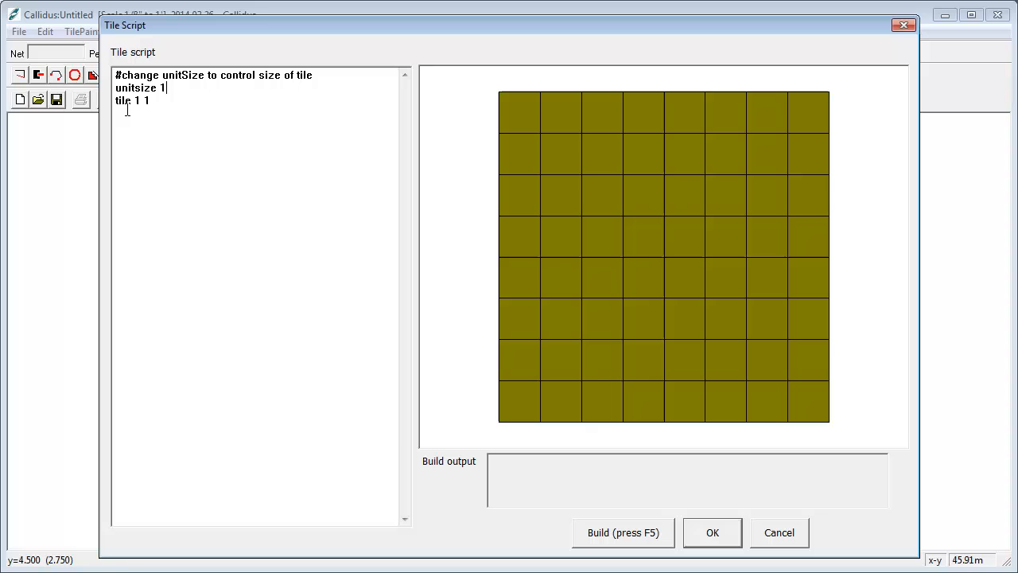
type("'")
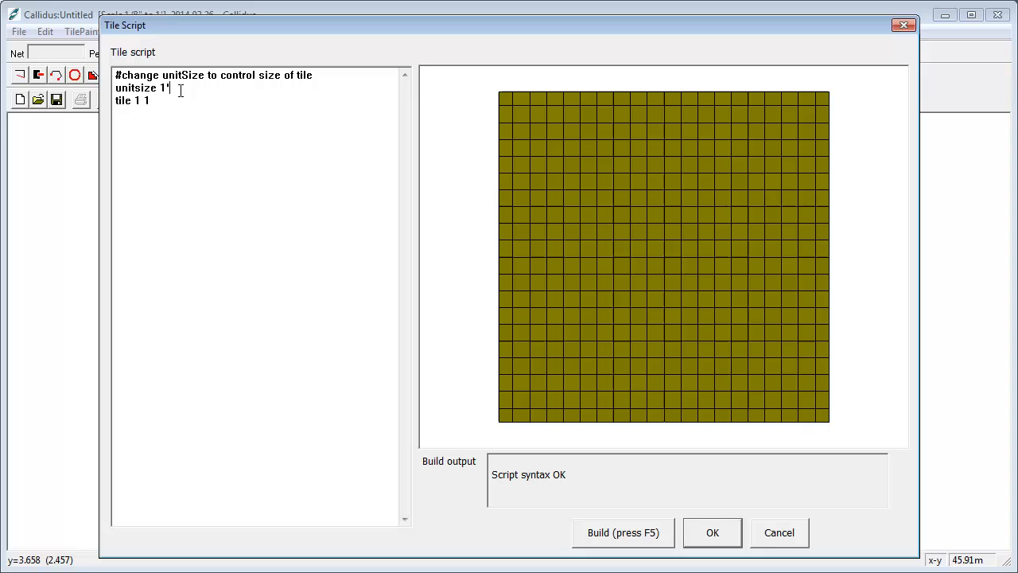
double_click(135, 87)
type("6")
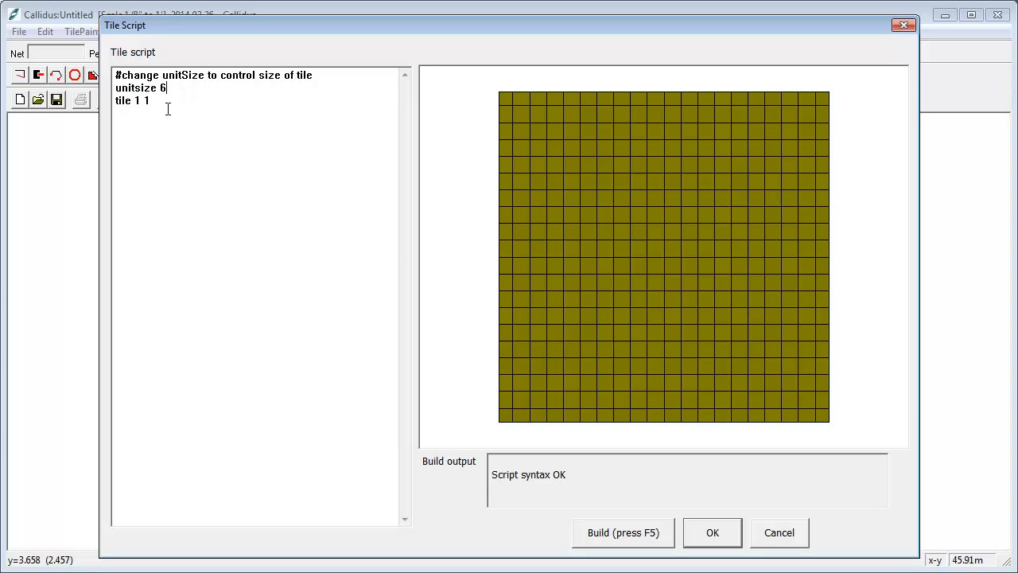
type("'6")
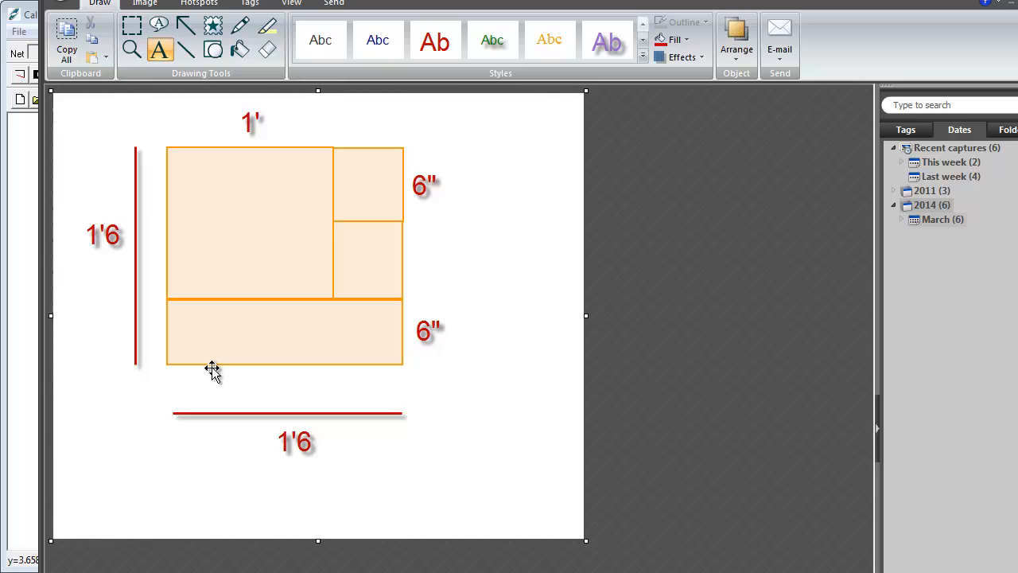
mouse_move(378, 188)
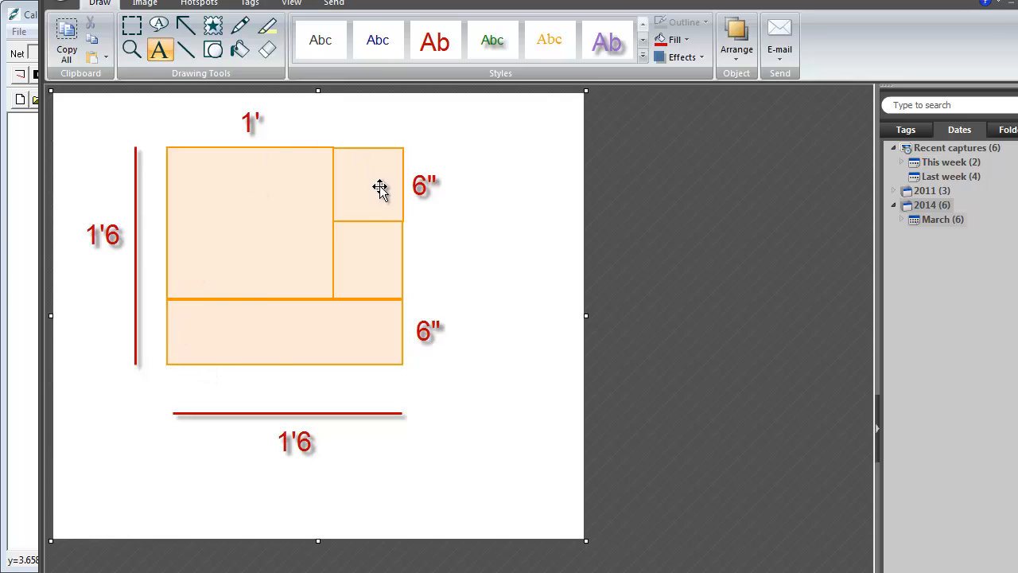
left_click(367, 182)
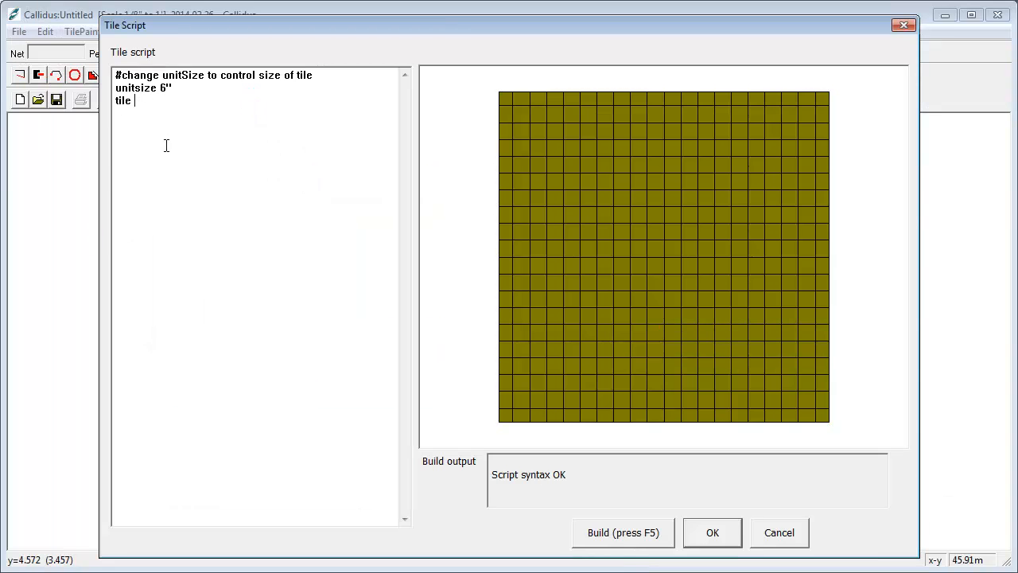
Change the tile line values to 2 2 for a 2 by 2 unit tile
type("2 2")
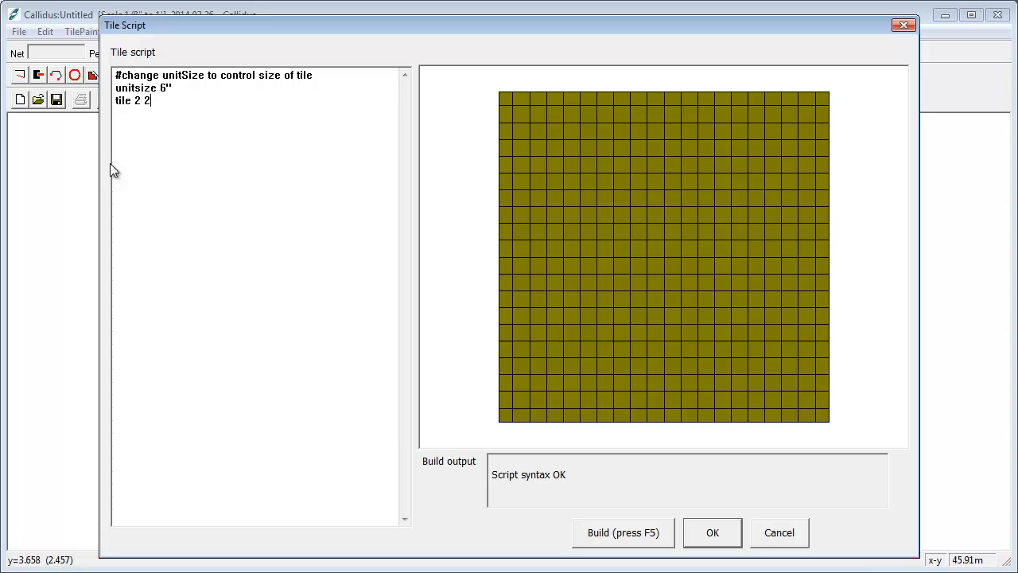
mouse_move(728, 190)
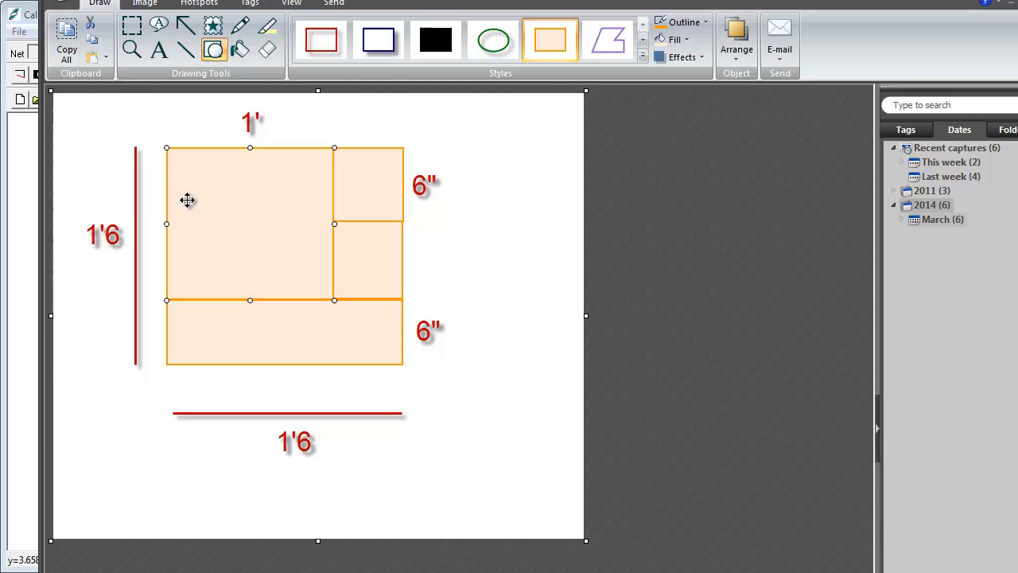
mouse_move(189, 181)
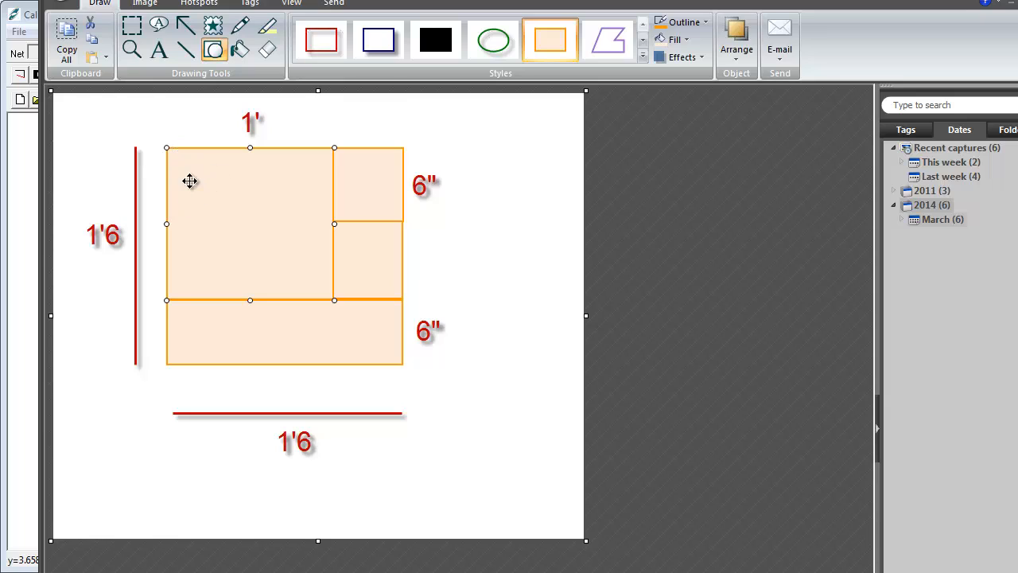
mouse_move(319, 432)
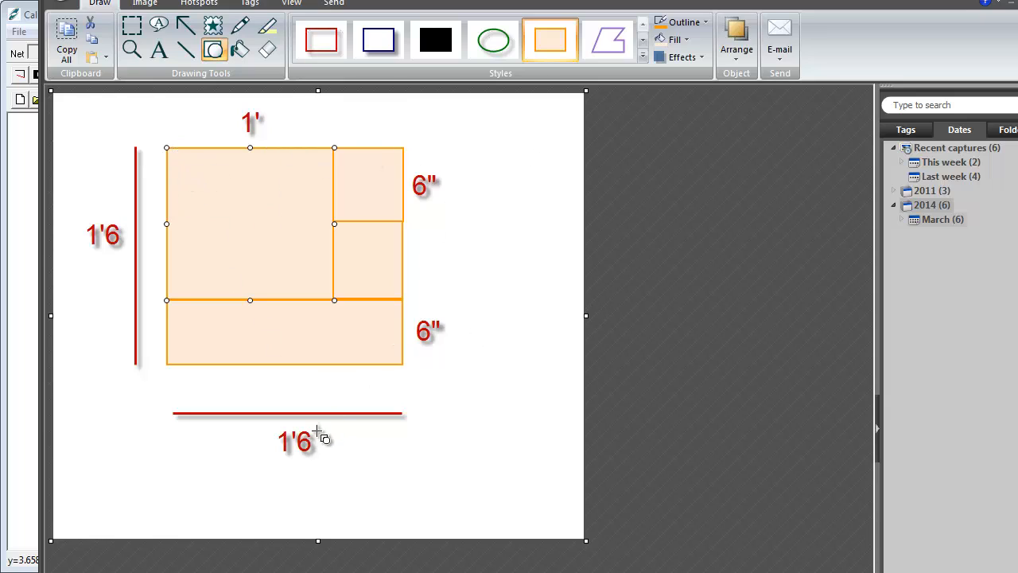
mouse_move(223, 442)
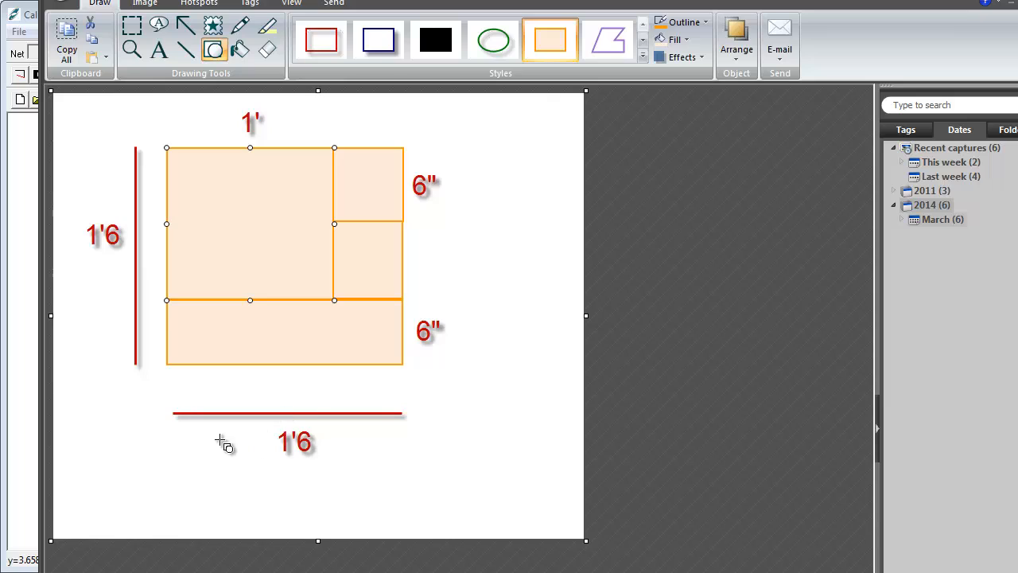
mouse_move(172, 140)
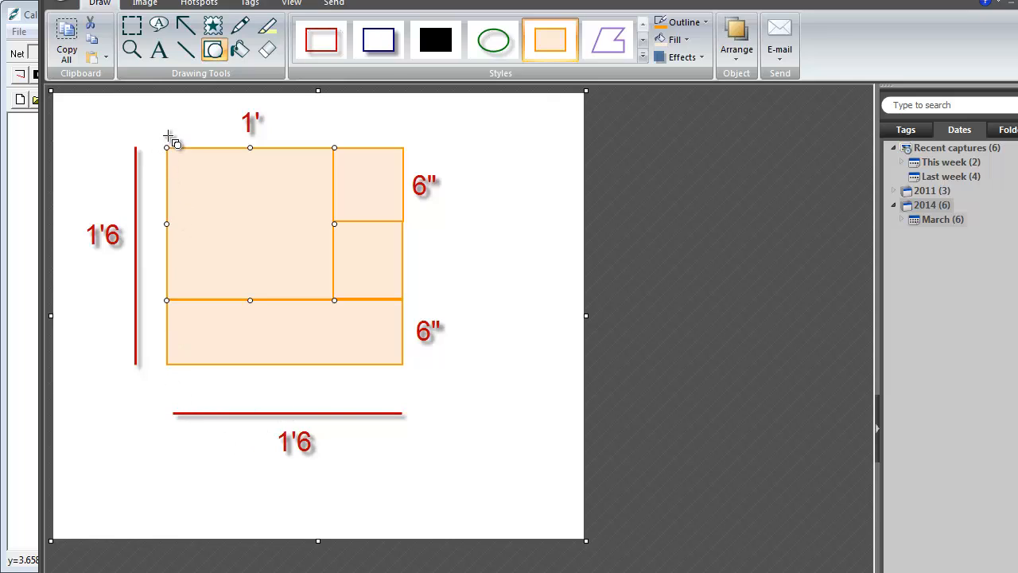
mouse_move(168, 129)
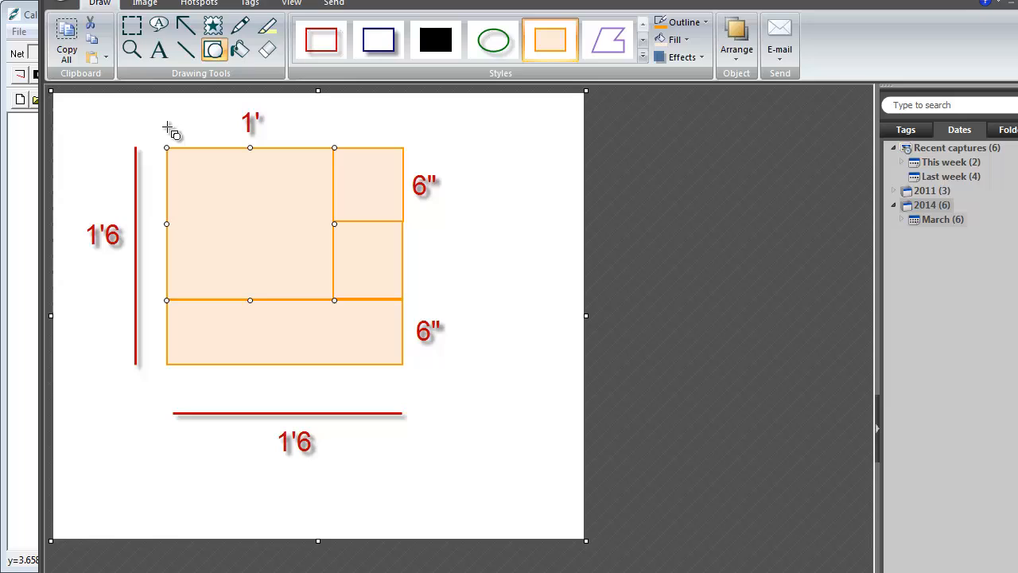
mouse_move(210, 146)
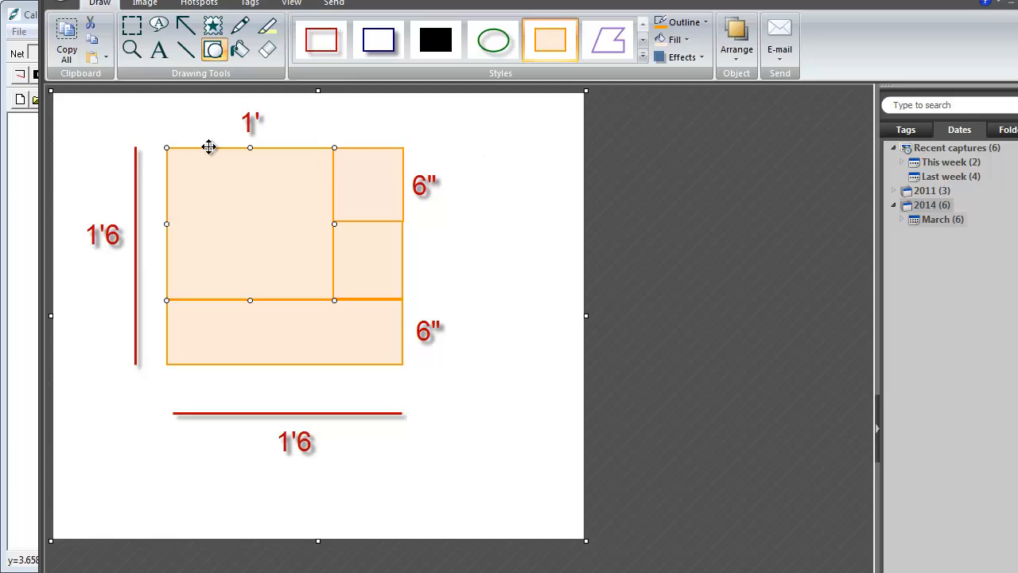
mouse_move(427, 151)
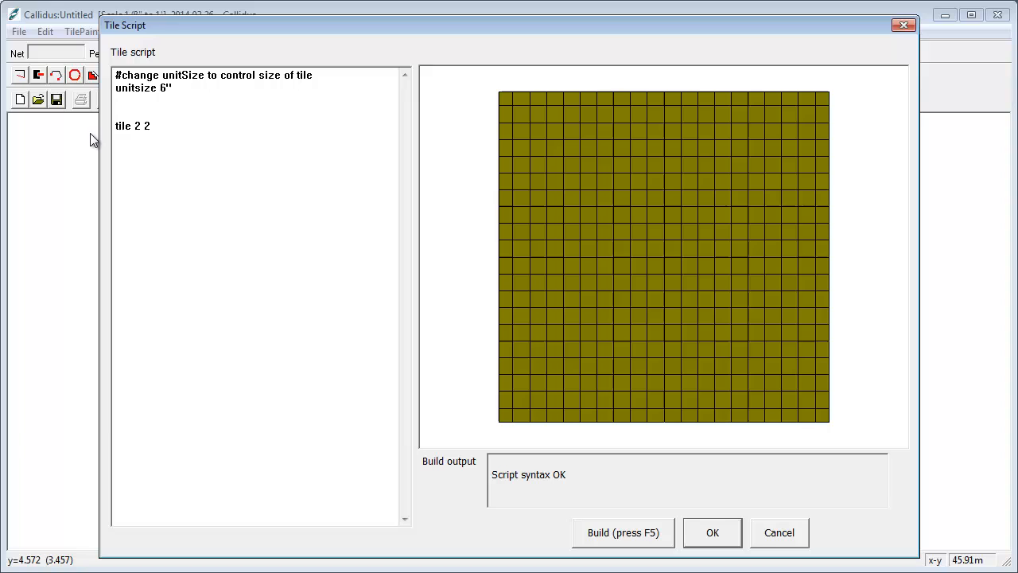
Add 'rep 3 3' above the tile line and rebuild, giving Build Error 102 on coverage
type("rep")
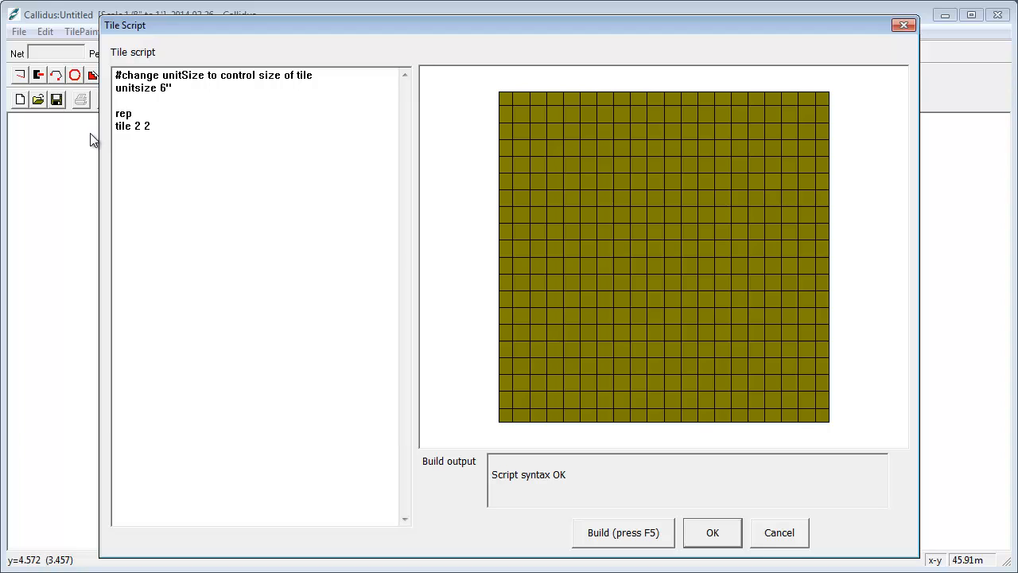
type("3 3")
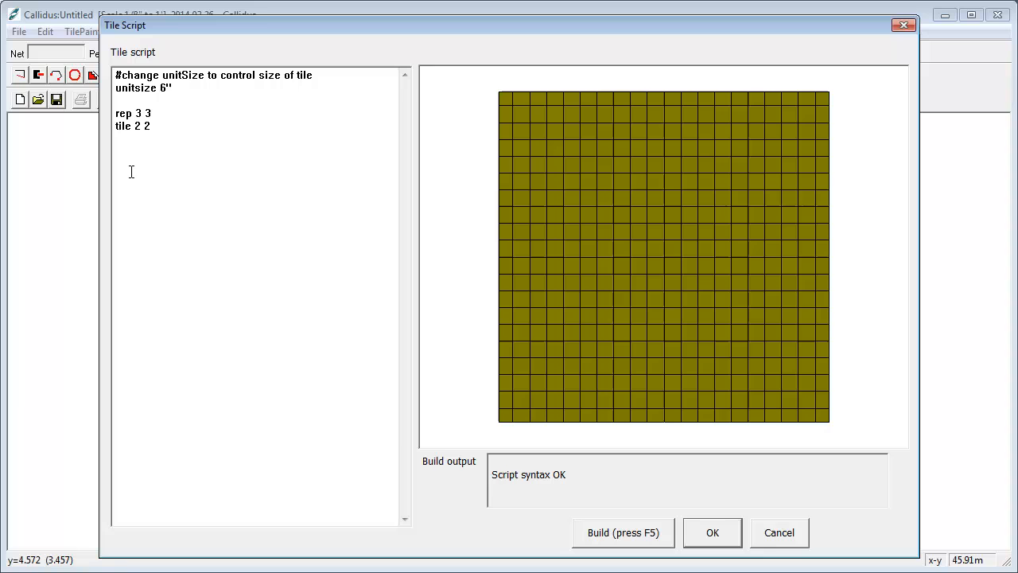
left_click(624, 531)
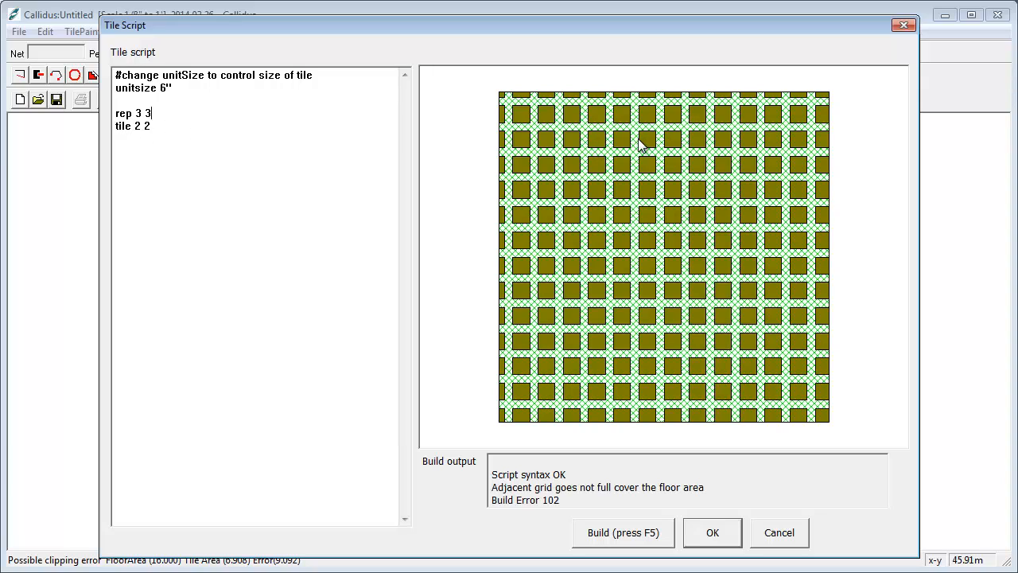
mouse_move(660, 149)
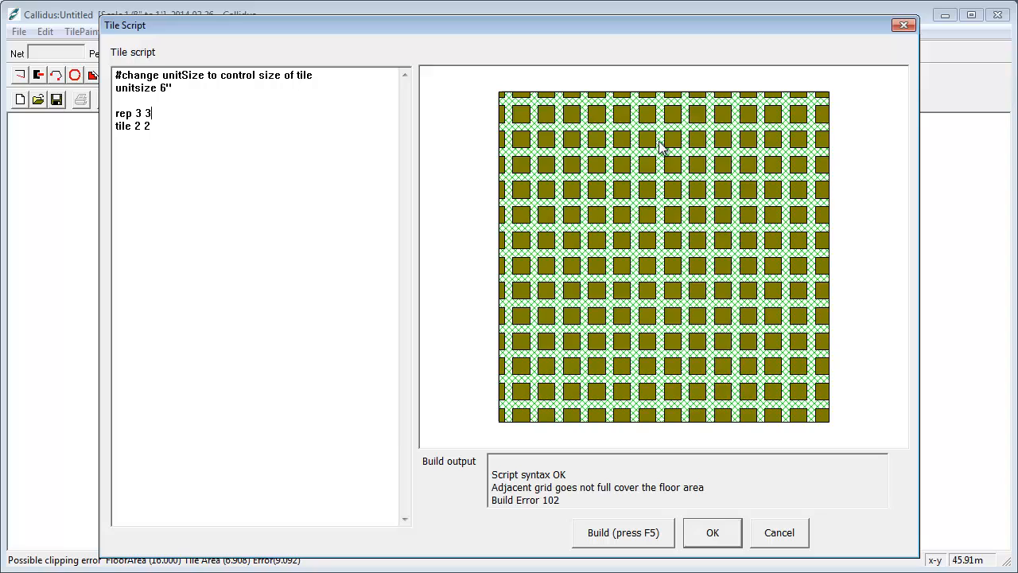
mouse_move(669, 155)
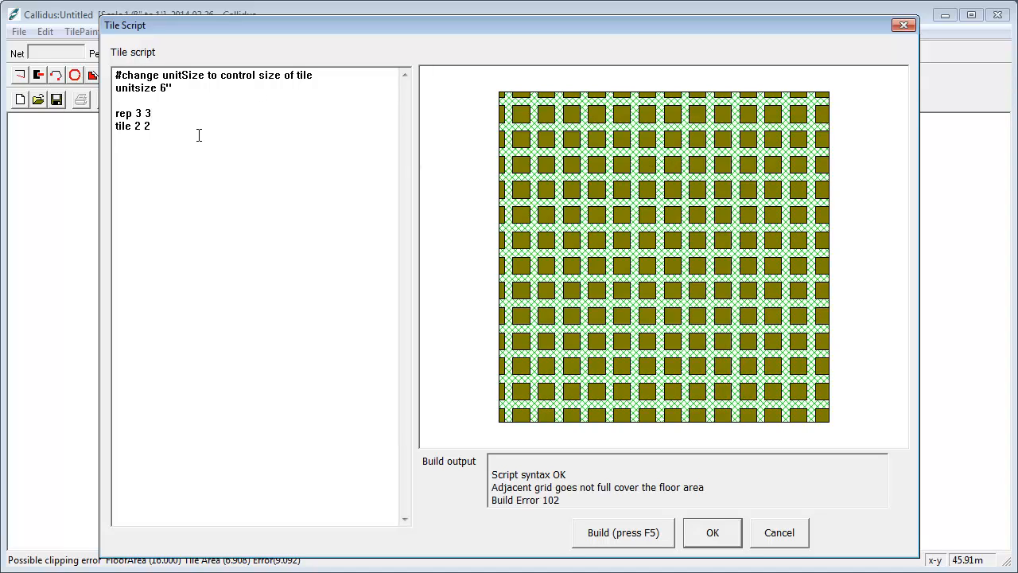
Add the line 'tile 1 1 2 0' after checking the sketch, and rebuild the preview
type("tile 1 1")
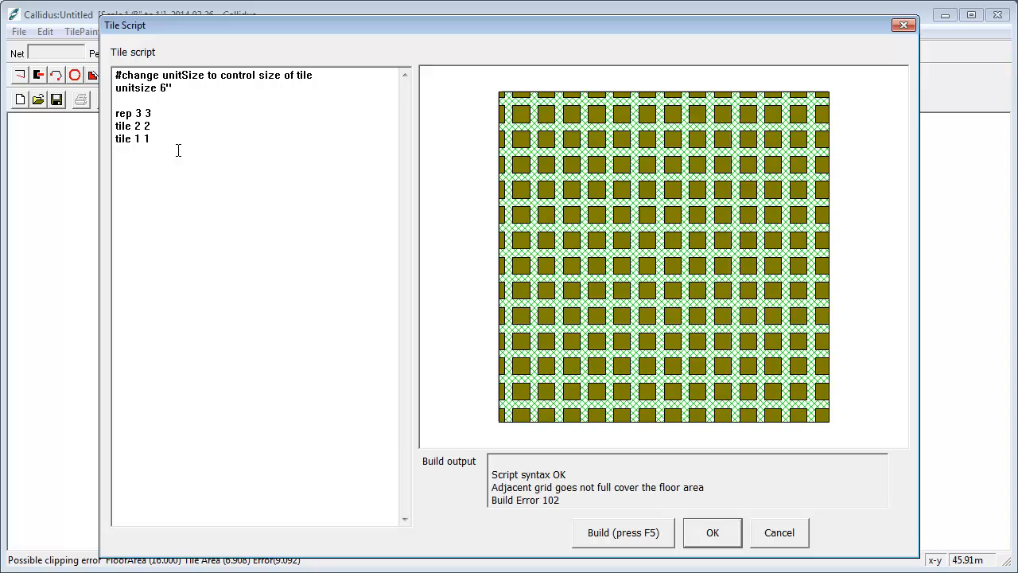
mouse_move(108, 178)
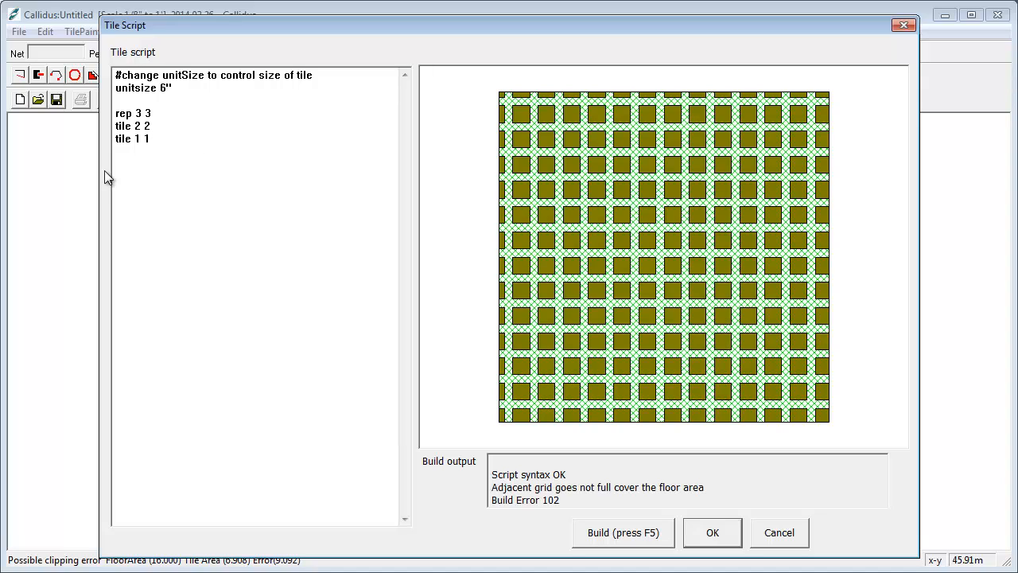
left_click(141, 139)
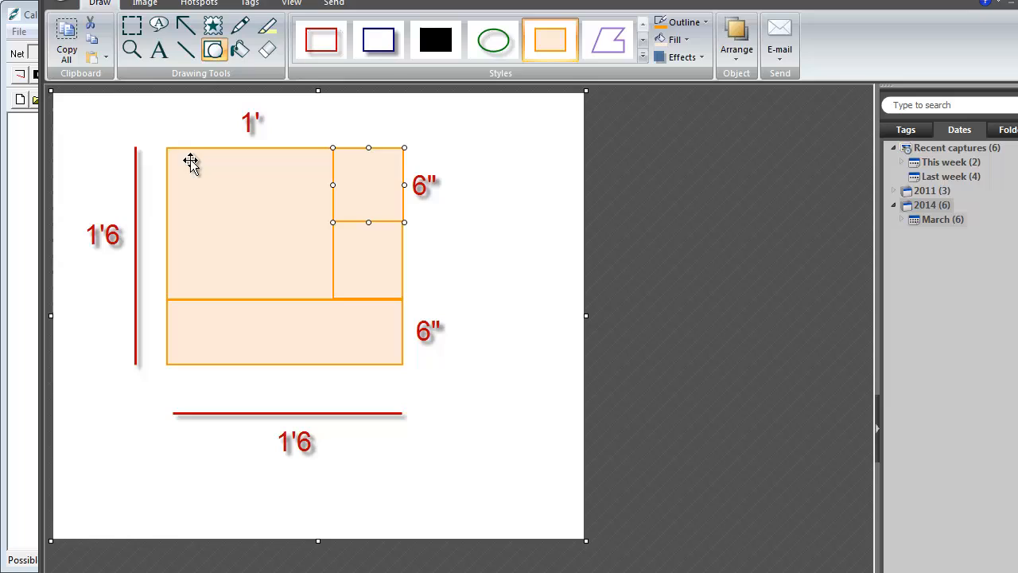
mouse_move(340, 151)
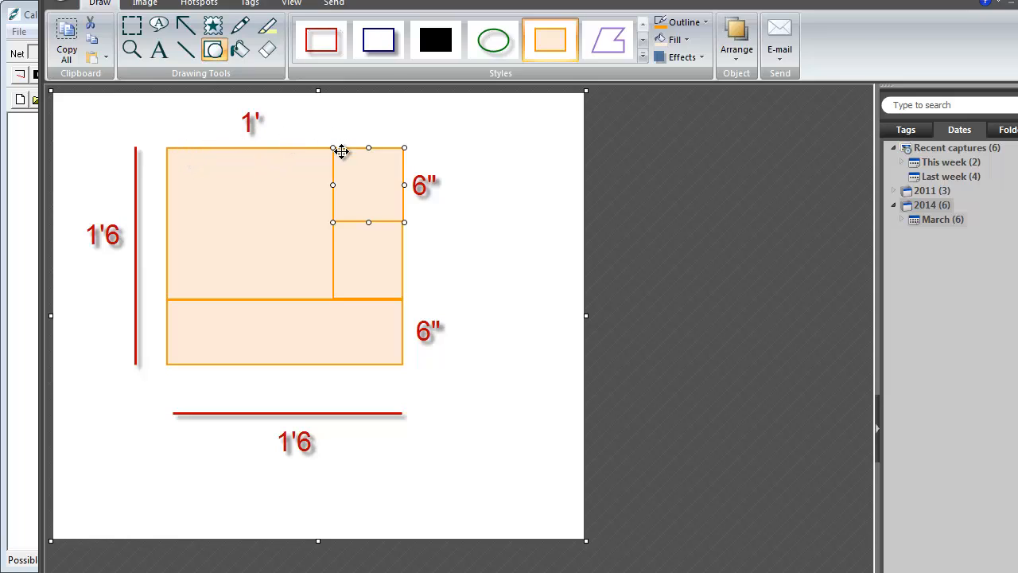
mouse_move(407, 143)
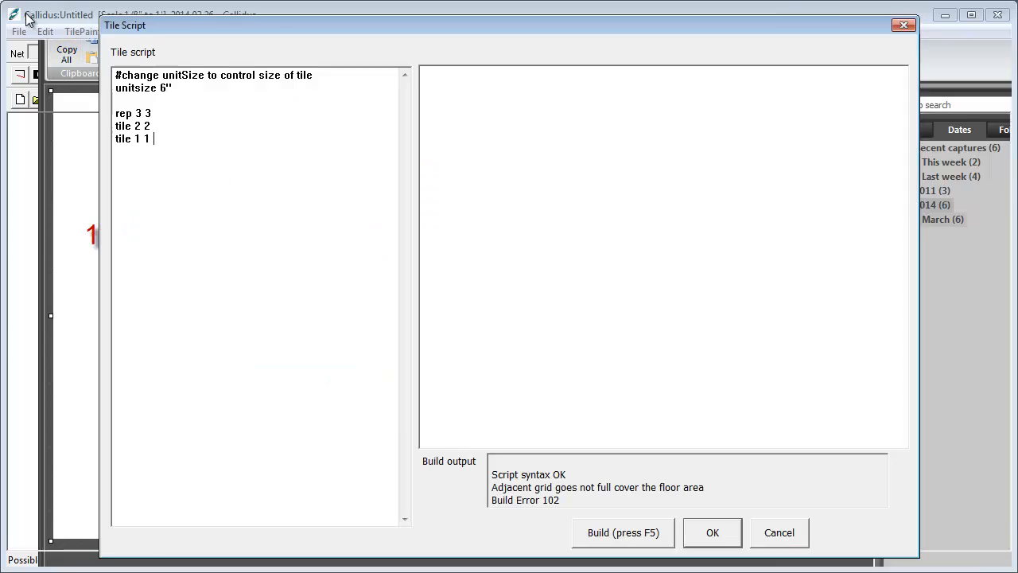
left_click(624, 531)
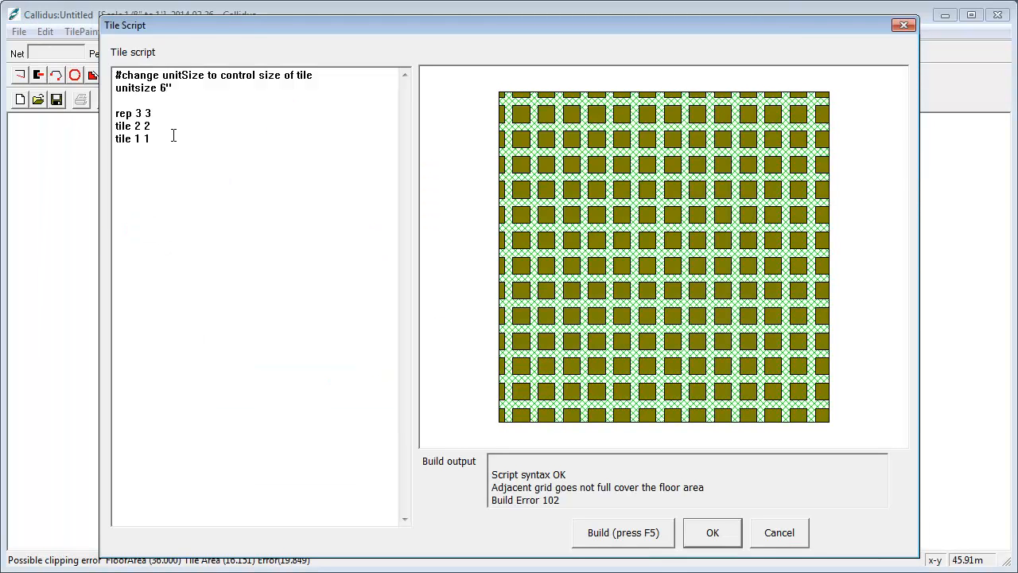
type("2 0")
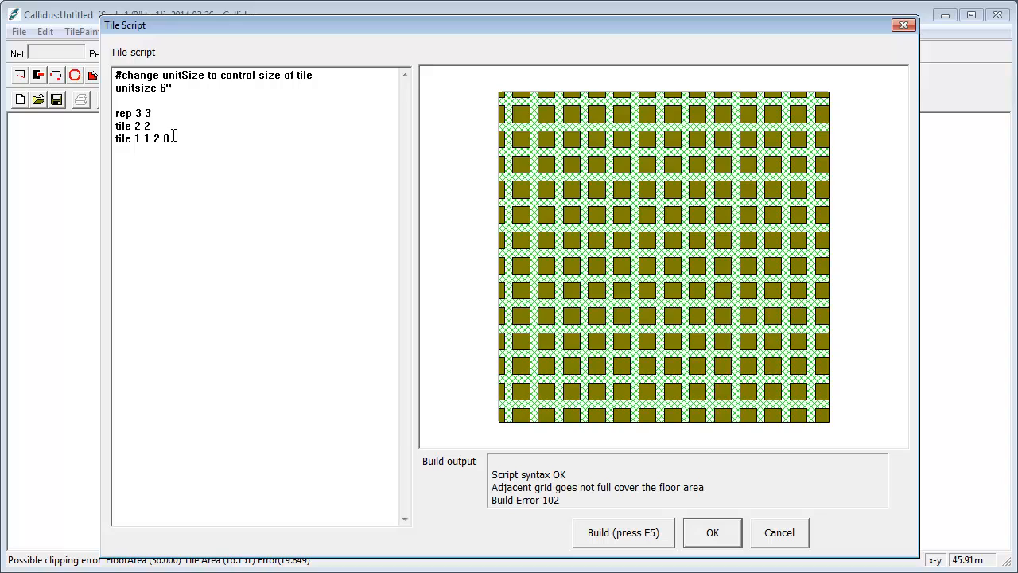
mouse_move(612, 141)
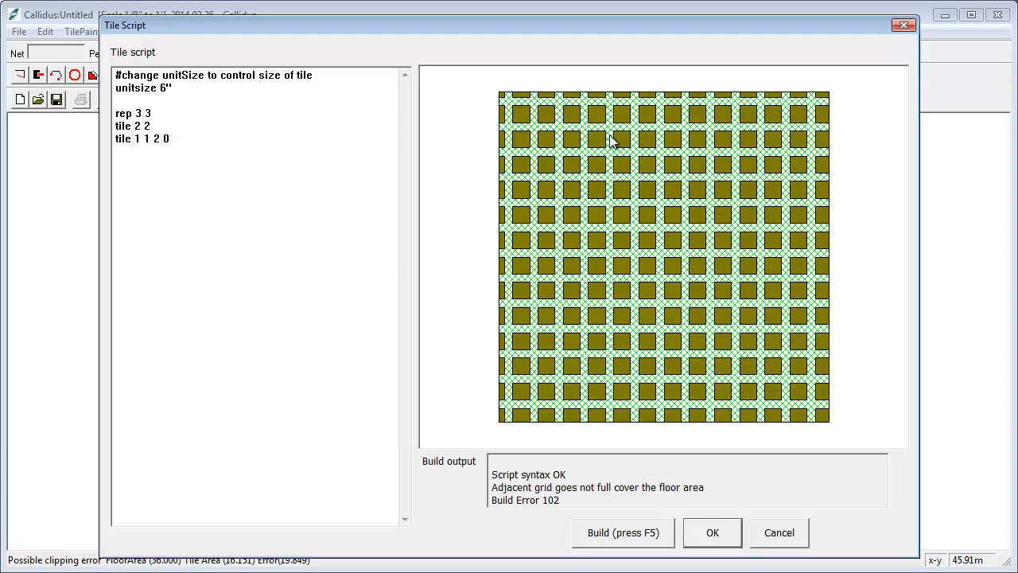
left_click(623, 531)
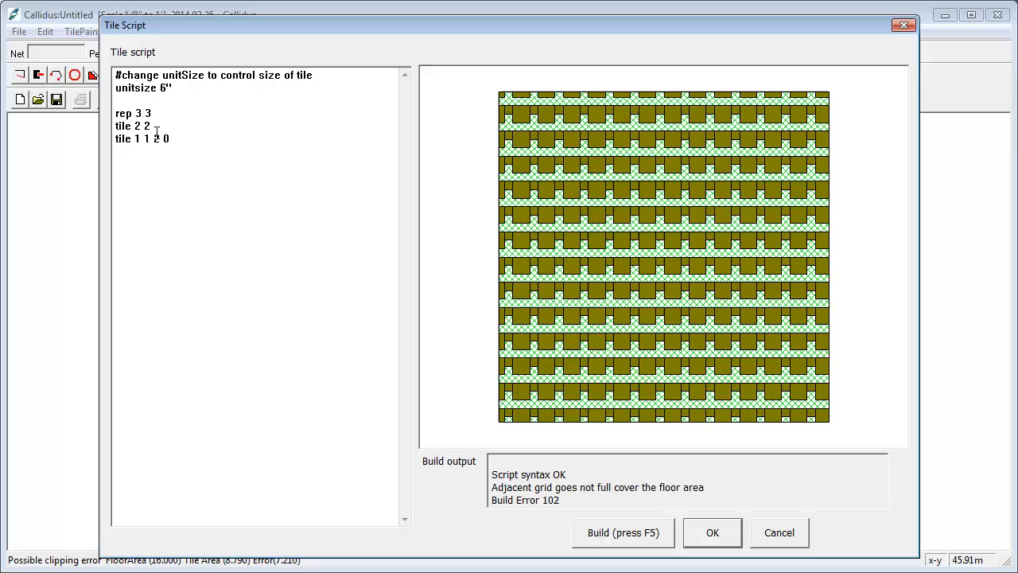
Give tile 2 2 a 0 0 offset, add 'tile 1 1 2 1', and begin a further tile line
type("9 0")
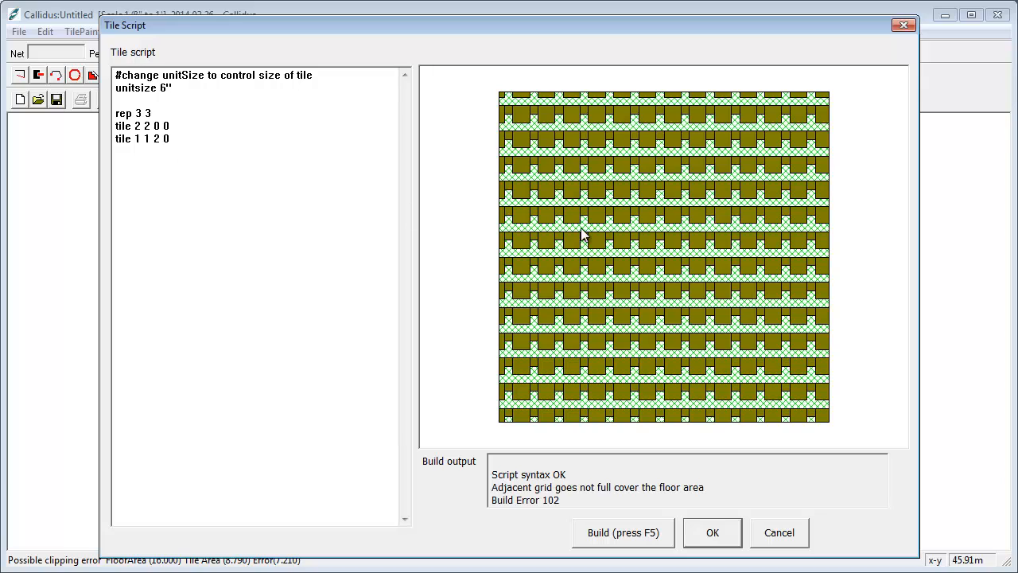
mouse_move(587, 124)
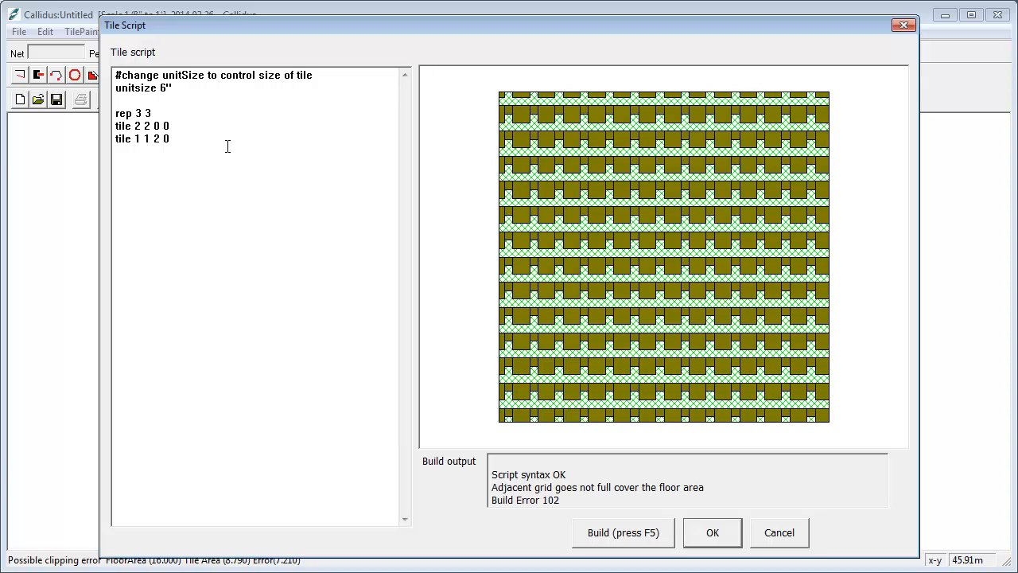
type("tile")
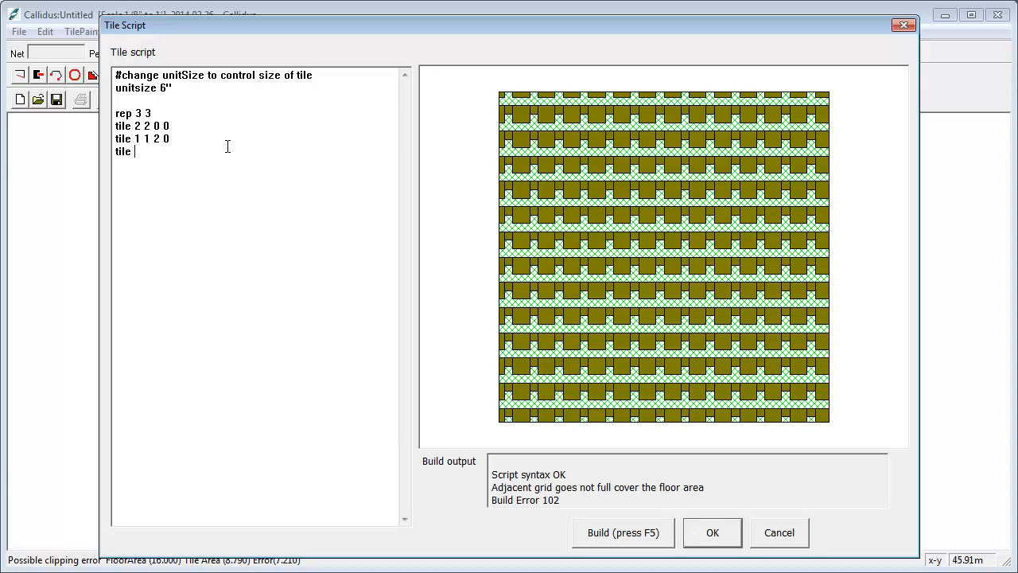
type("1 1 2")
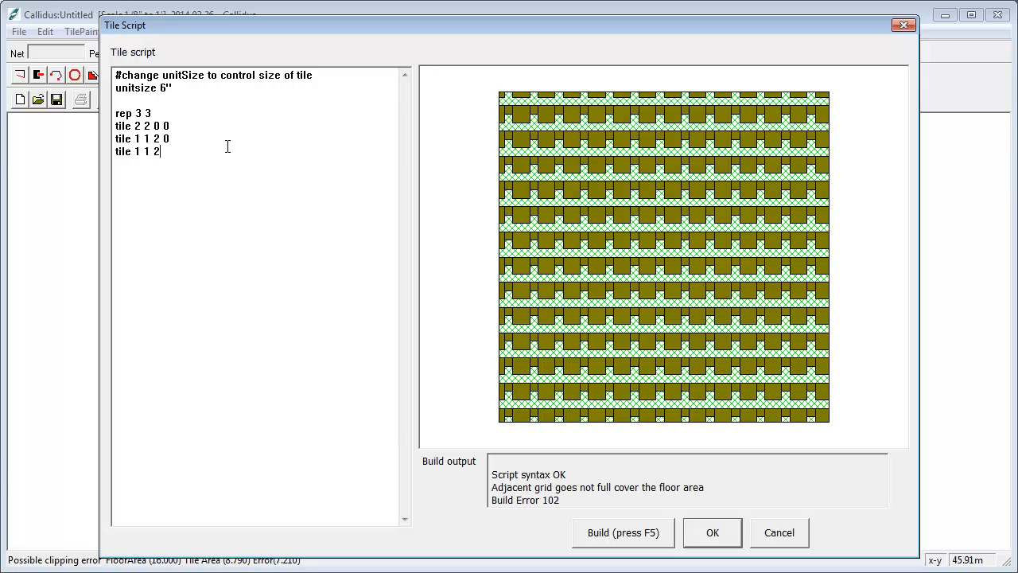
type("1")
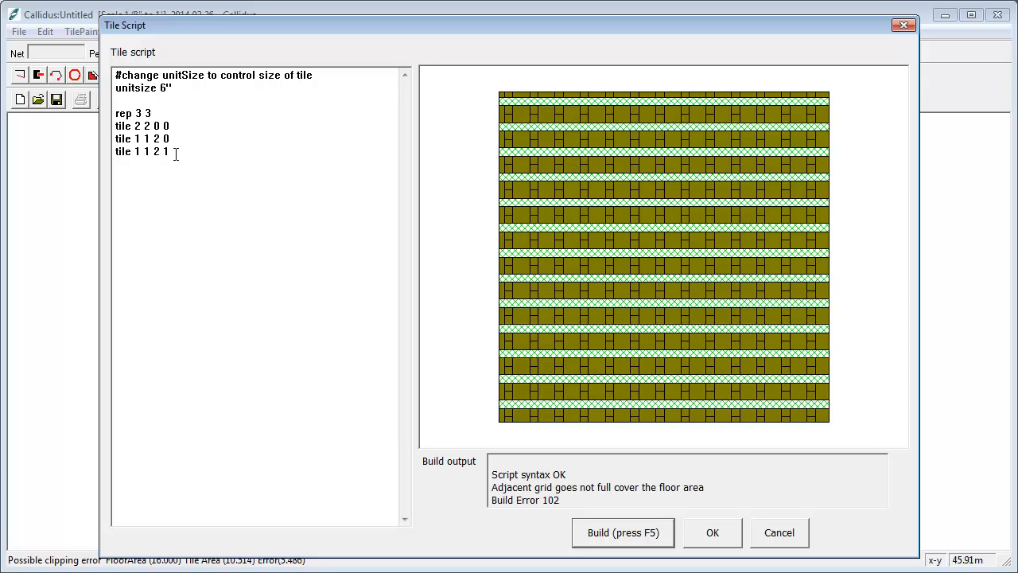
type("tile")
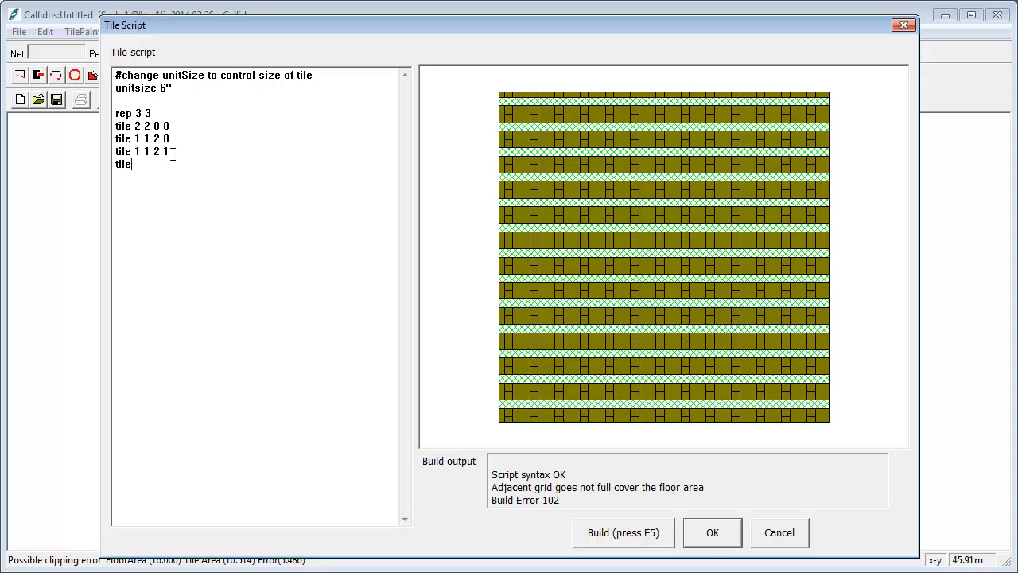
Finish the line as 'tile 3 1 0 2' and rebuild to syntax OK with full coverage
type("3 1")
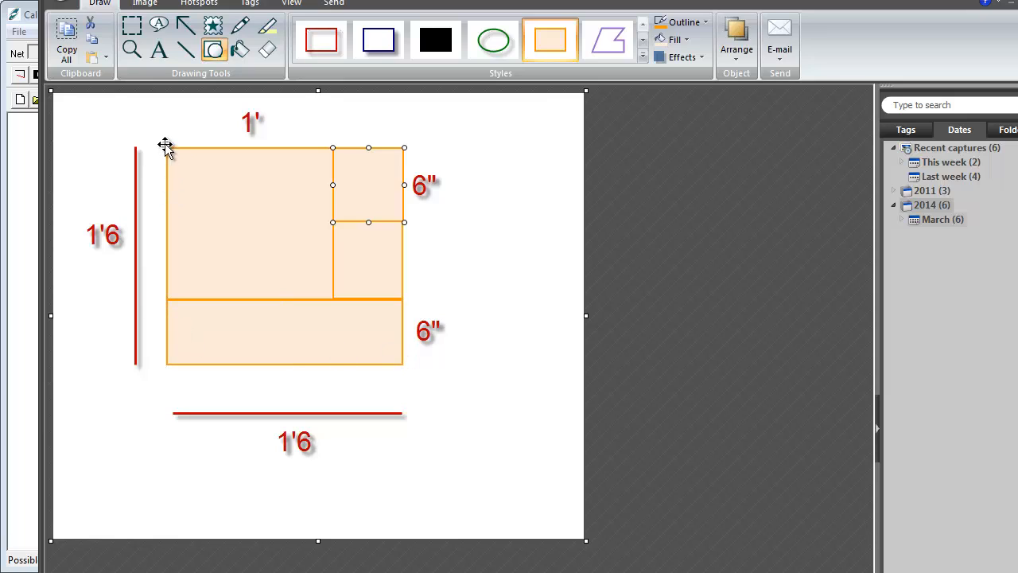
mouse_move(219, 240)
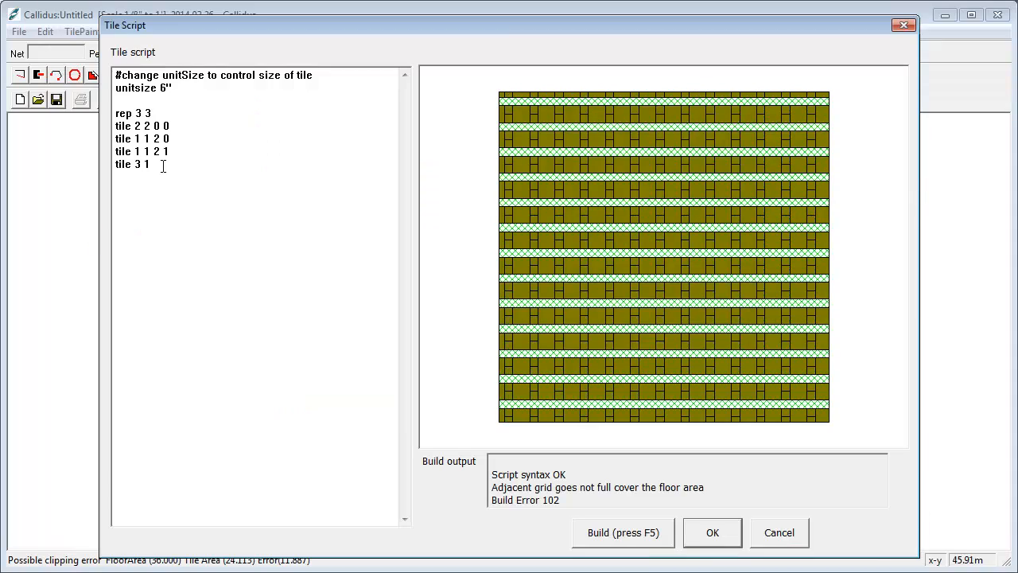
type("0 2")
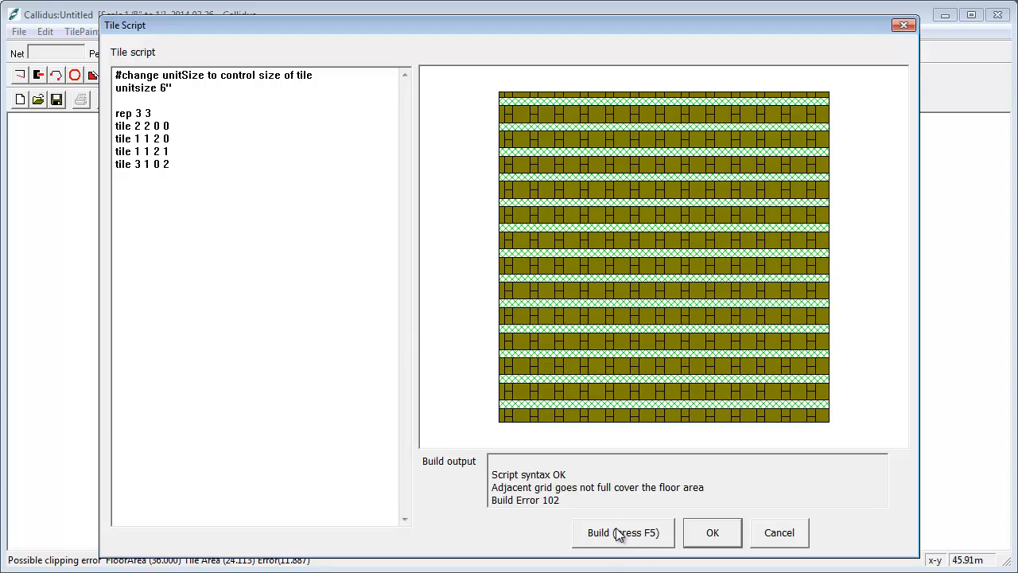
left_click(624, 532)
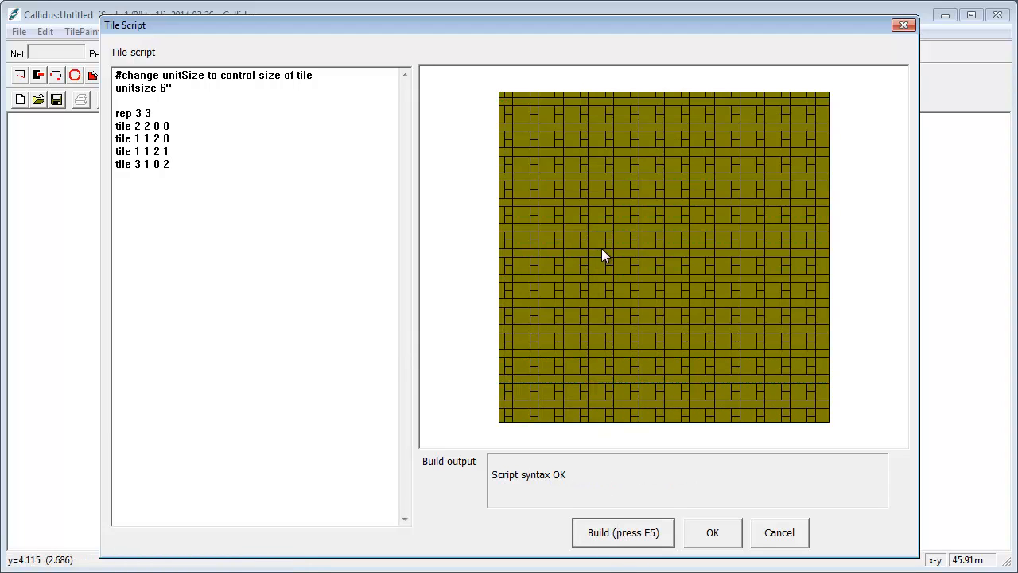
mouse_move(582, 147)
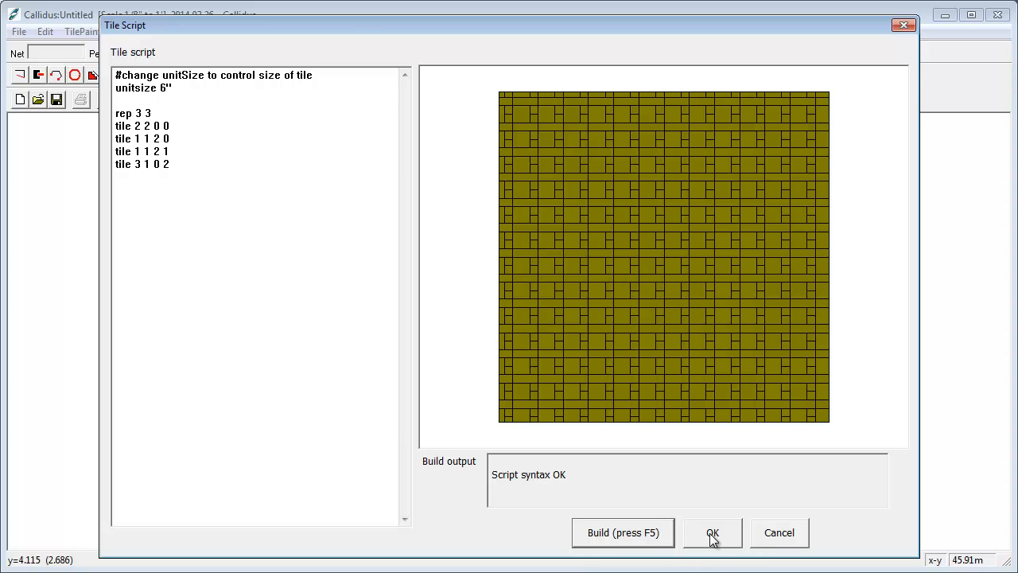
Test disabling the last tile line with #, restore it, and accept the four-line script
left_click(713, 532)
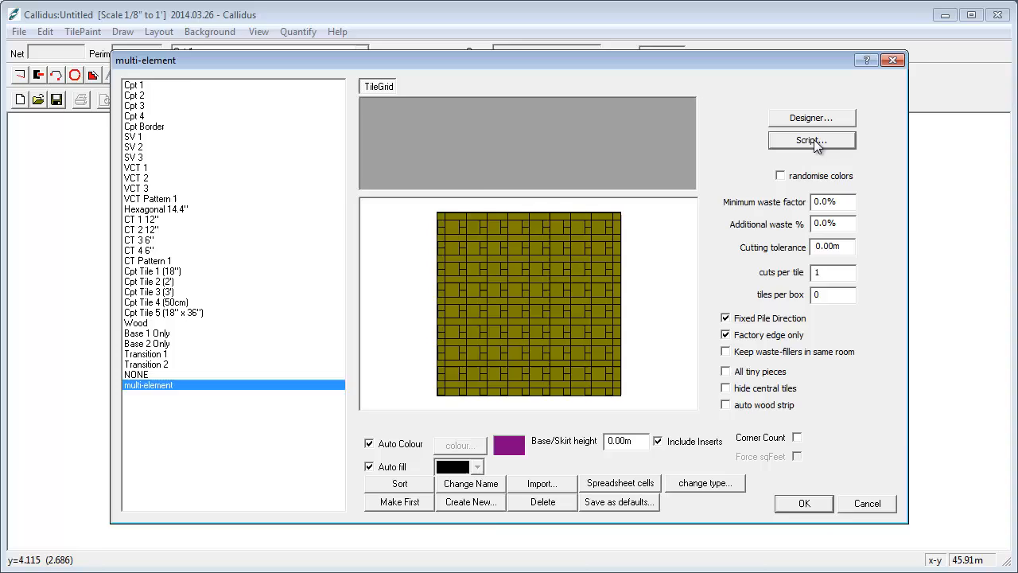
left_click(811, 140)
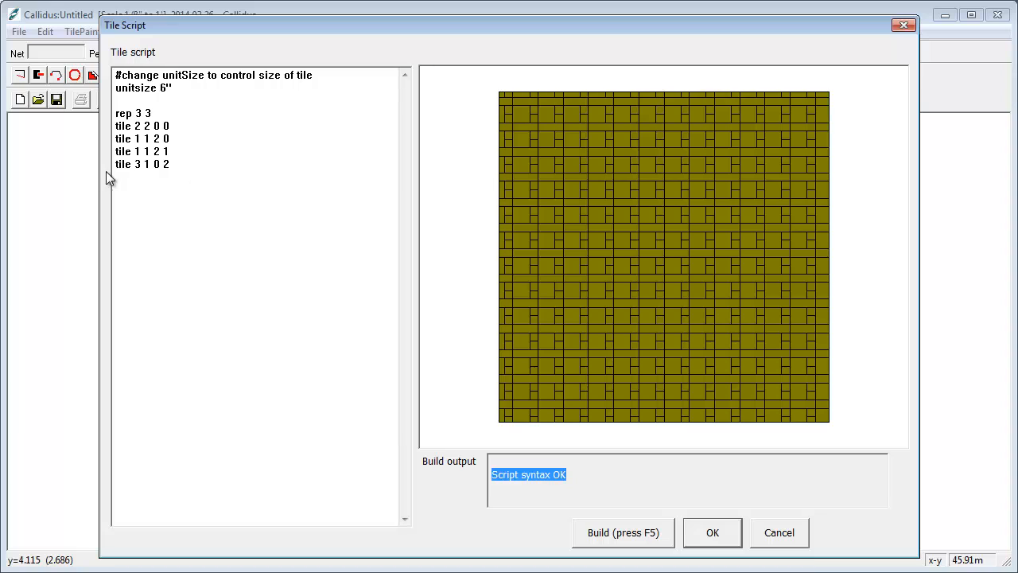
type("#")
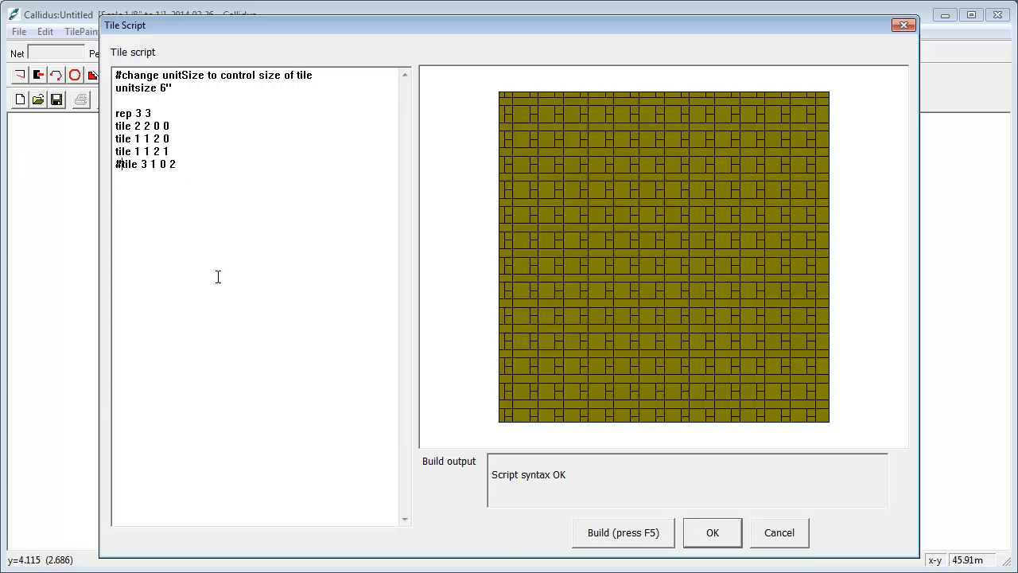
left_click(623, 531)
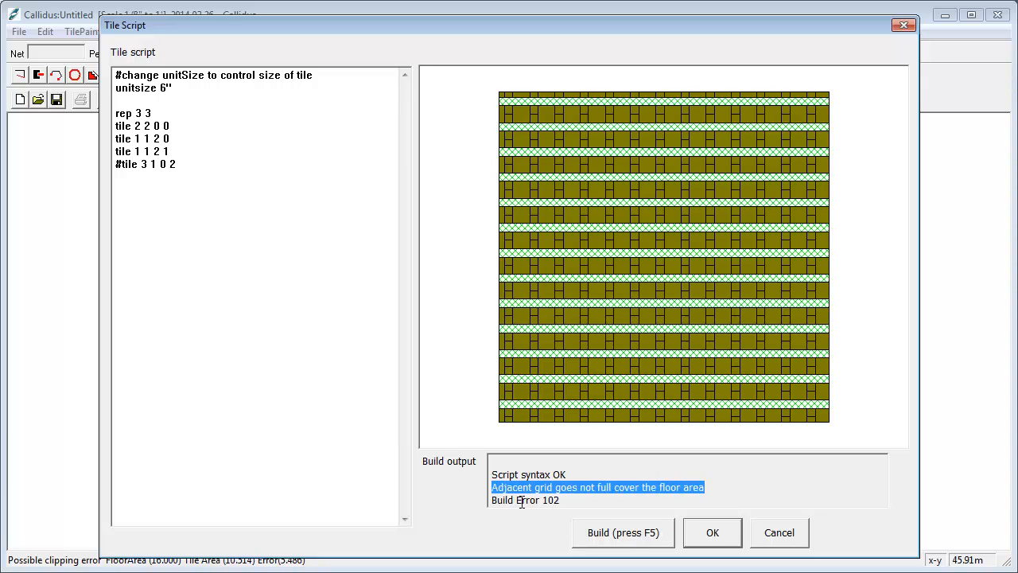
mouse_move(597, 213)
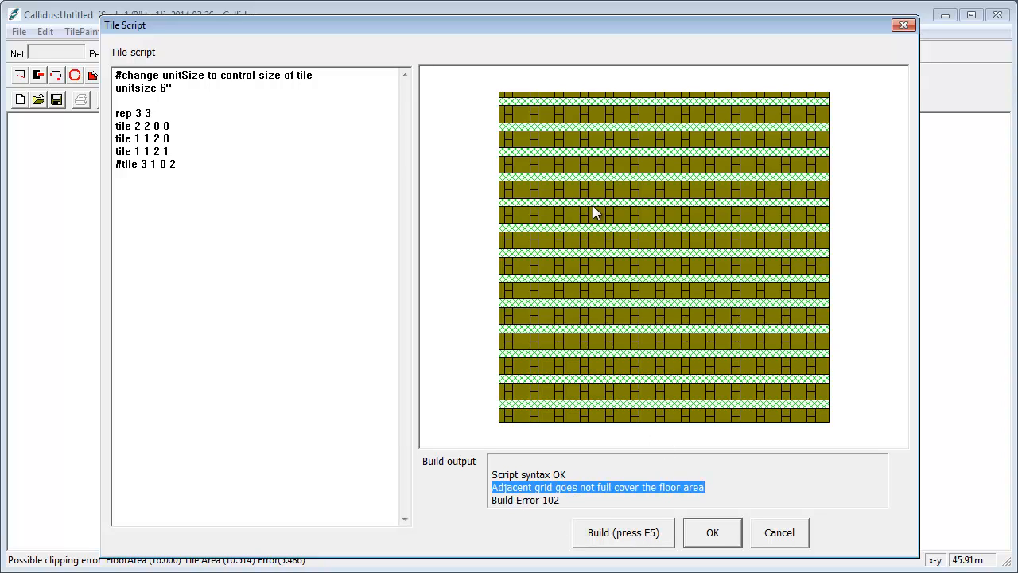
mouse_move(623, 216)
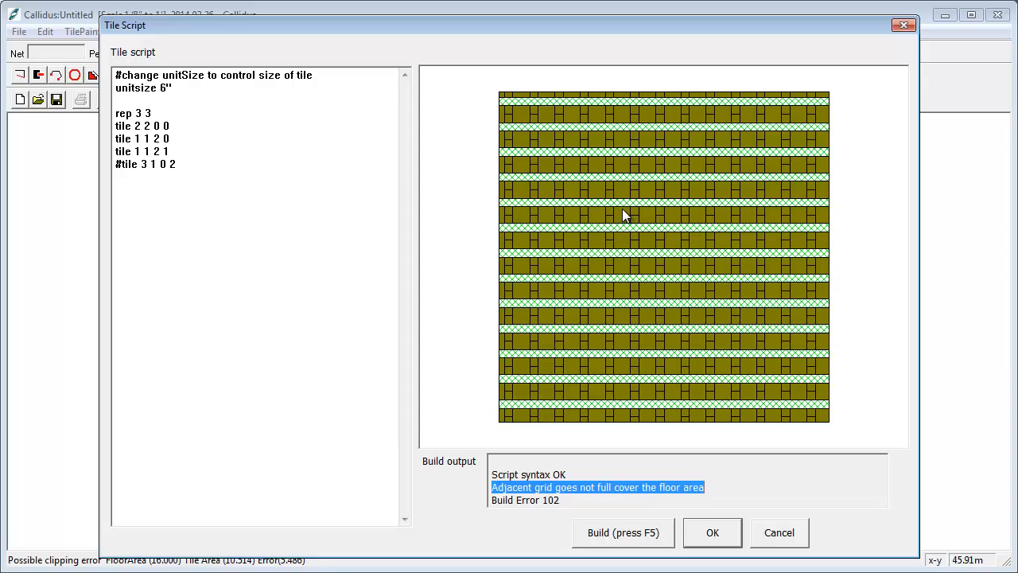
mouse_move(703, 215)
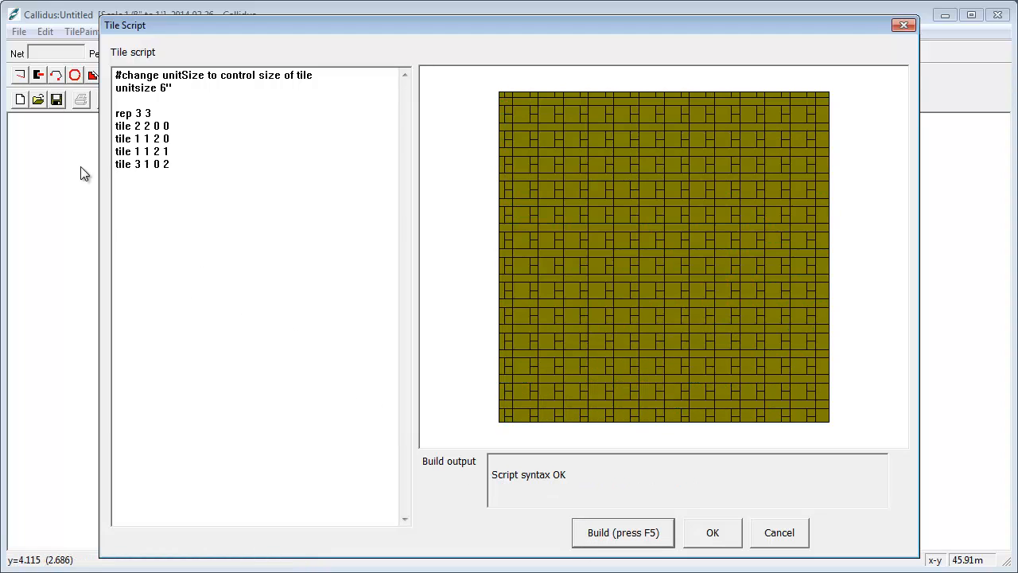
mouse_move(754, 391)
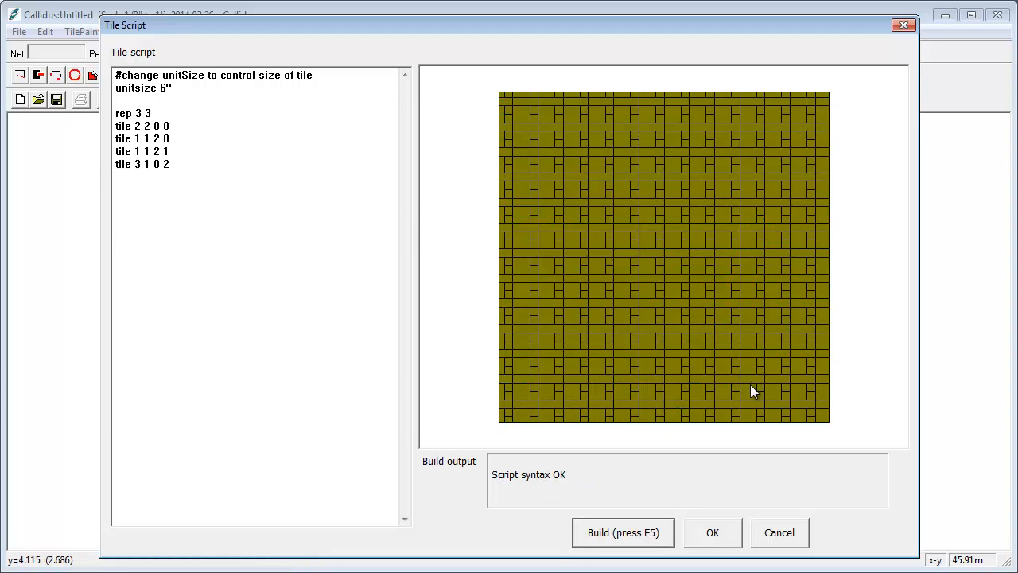
left_click(713, 531)
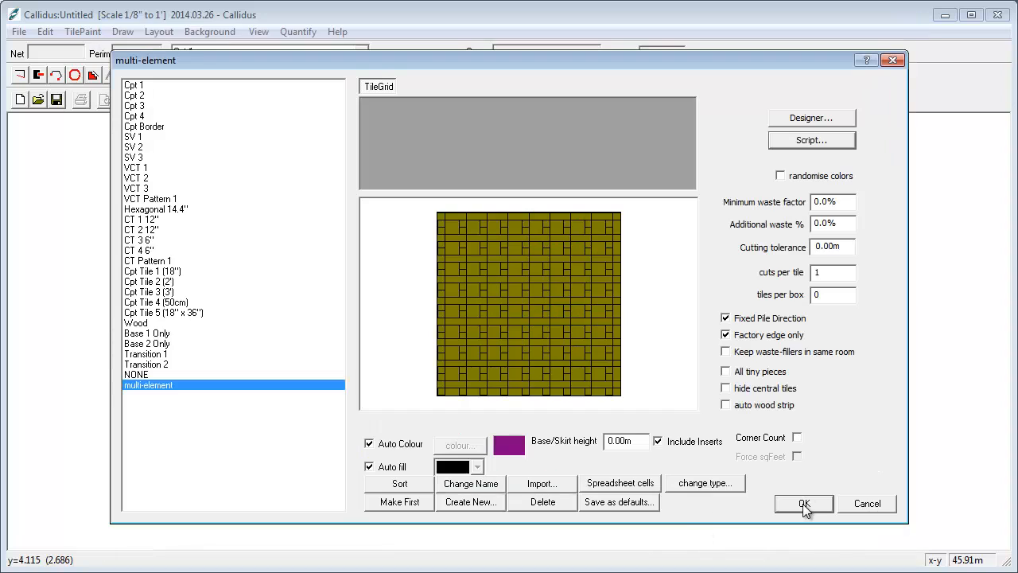
Apply the material, reopen its script and replace the 6" unitsize with 1
left_click(803, 503)
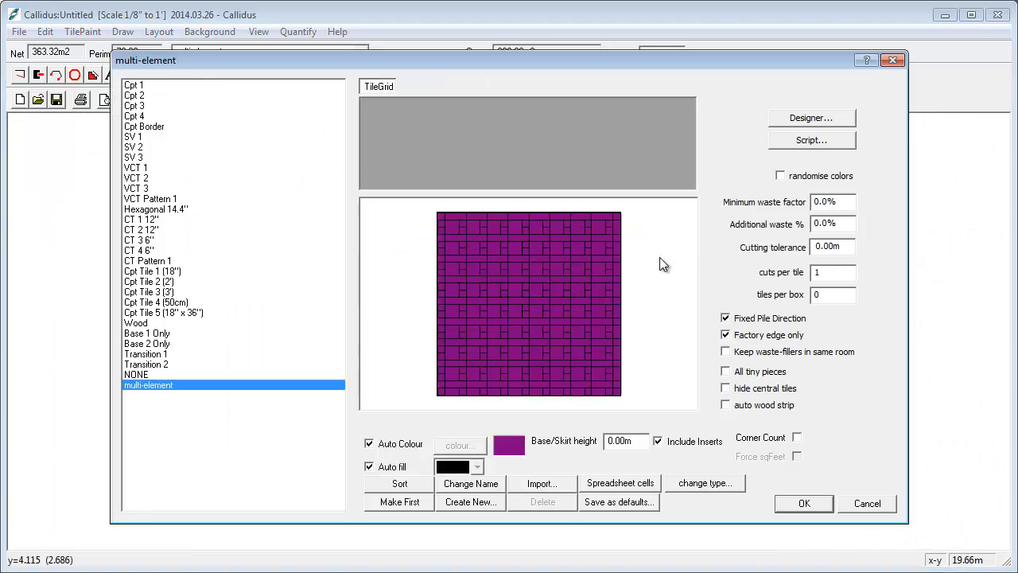
left_click(811, 140)
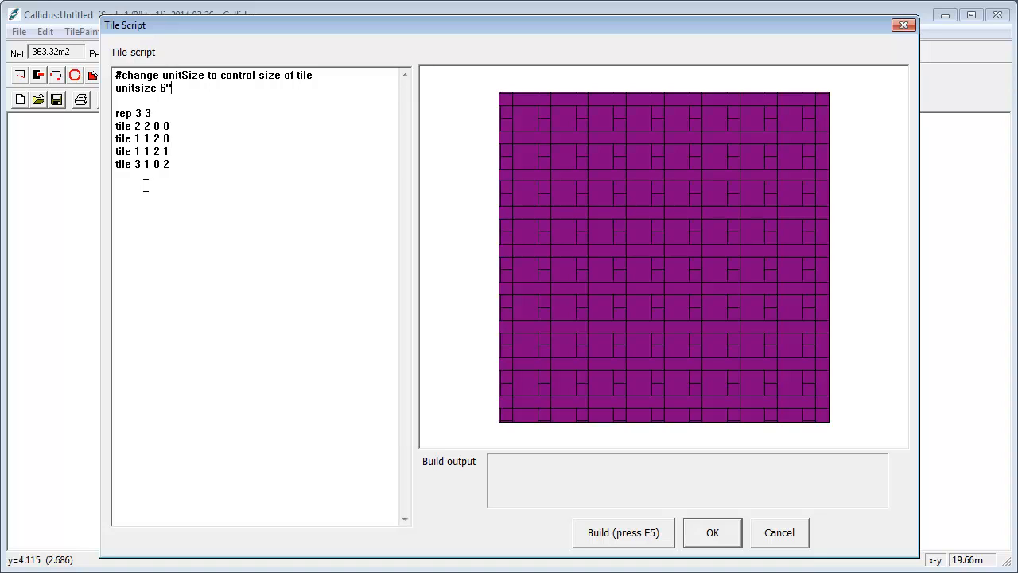
key("BackSpace")
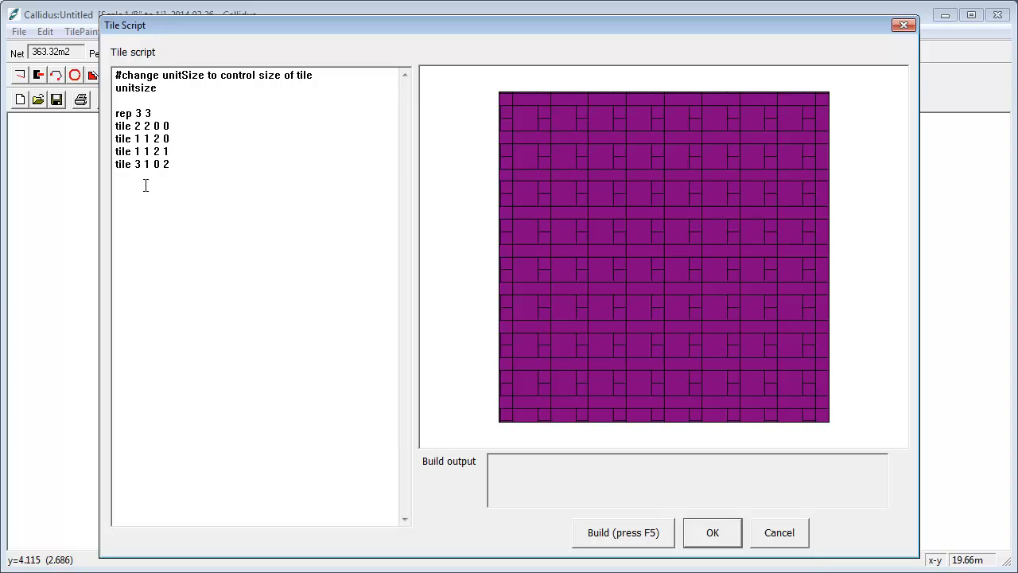
type("1'")
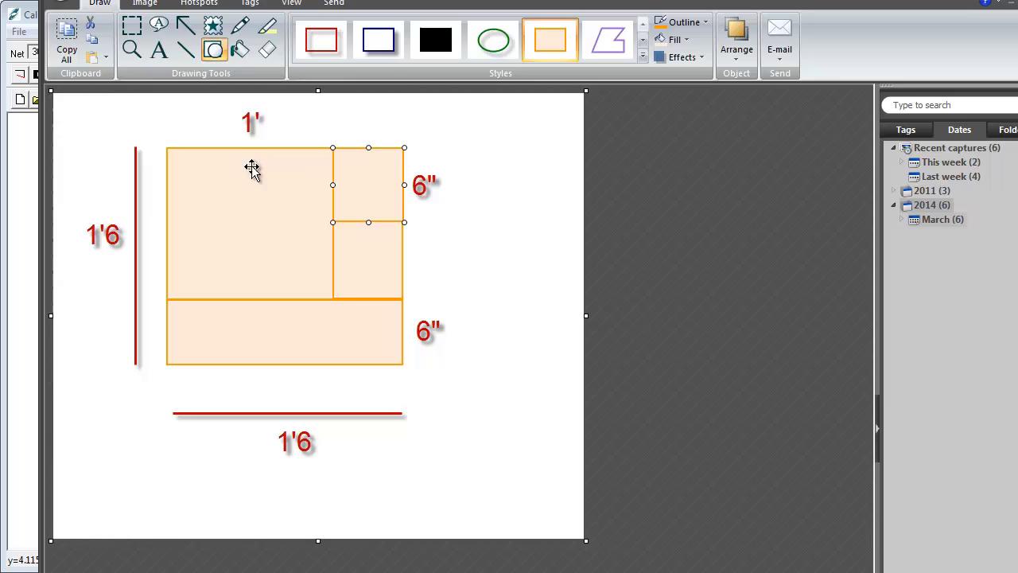
mouse_move(353, 243)
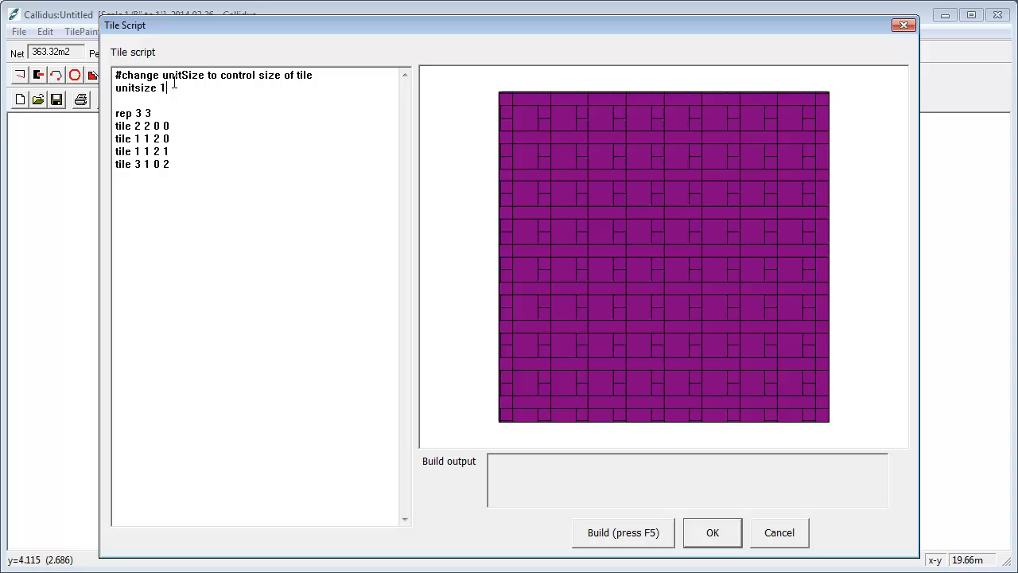
Rebuild with the 1' unitsize, accept the script and apply the material
left_click(623, 531)
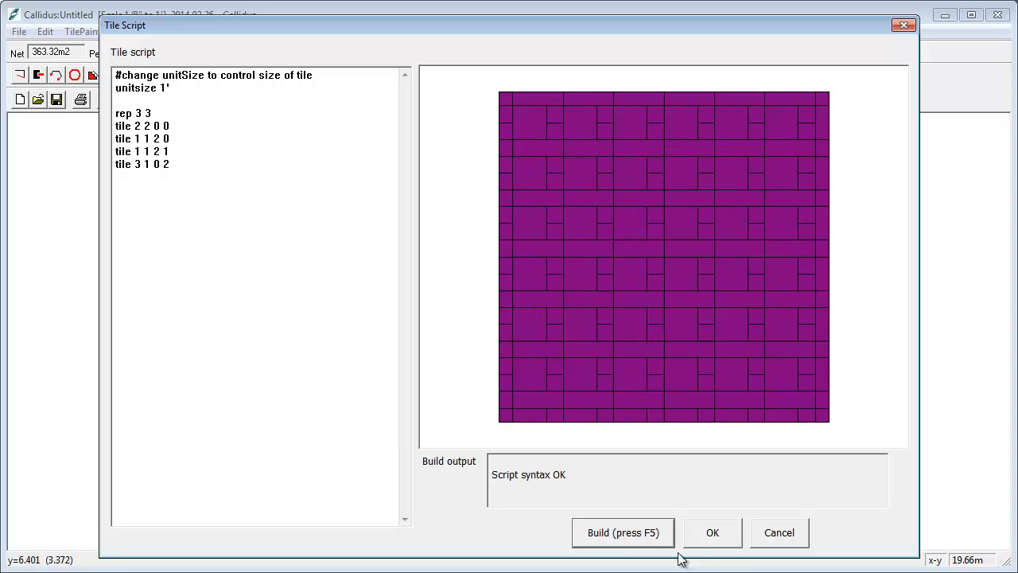
left_click(712, 532)
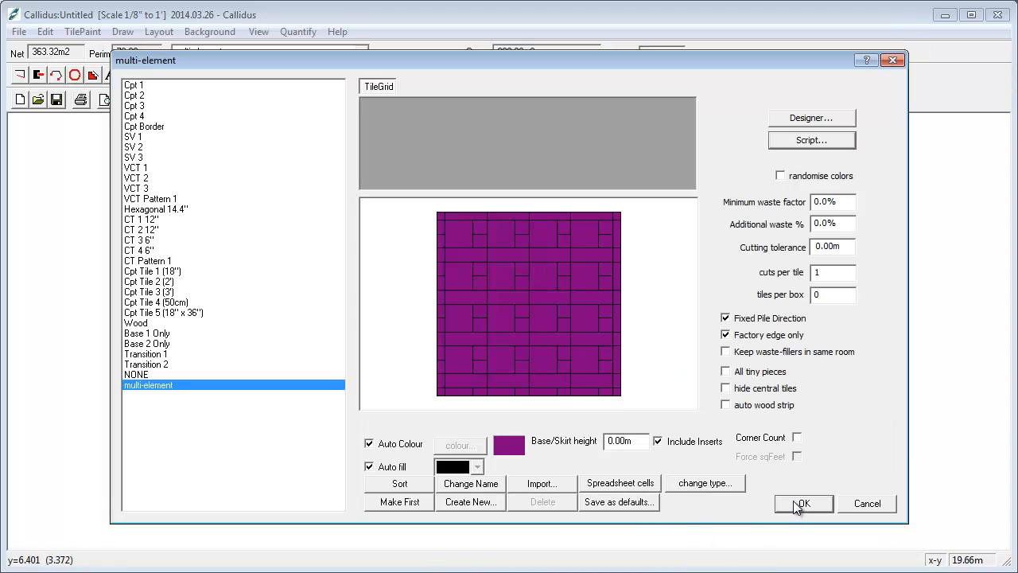
left_click(801, 502)
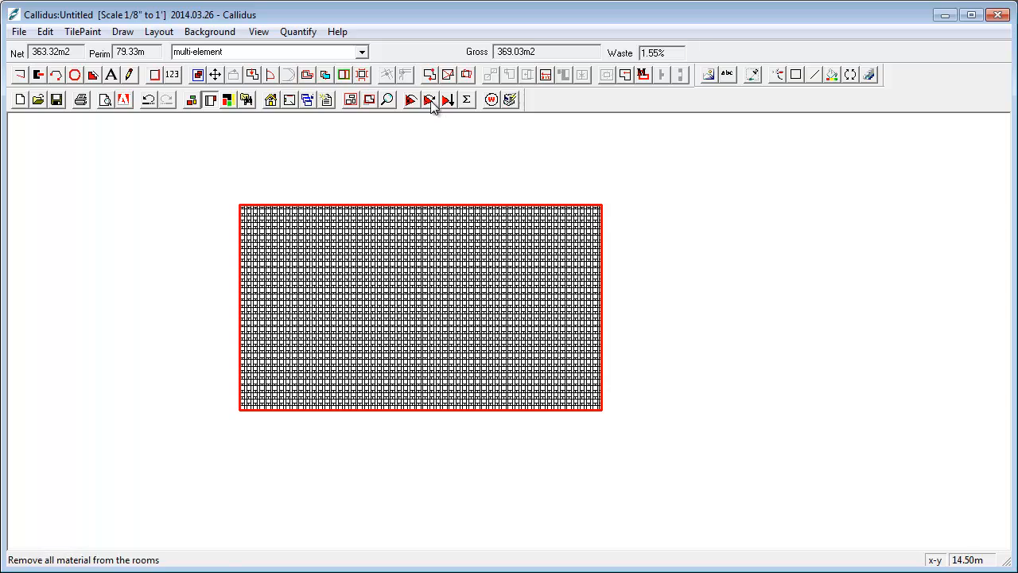
Retile the room with the updated material and bring up the Printed Reports list
left_click(429, 99)
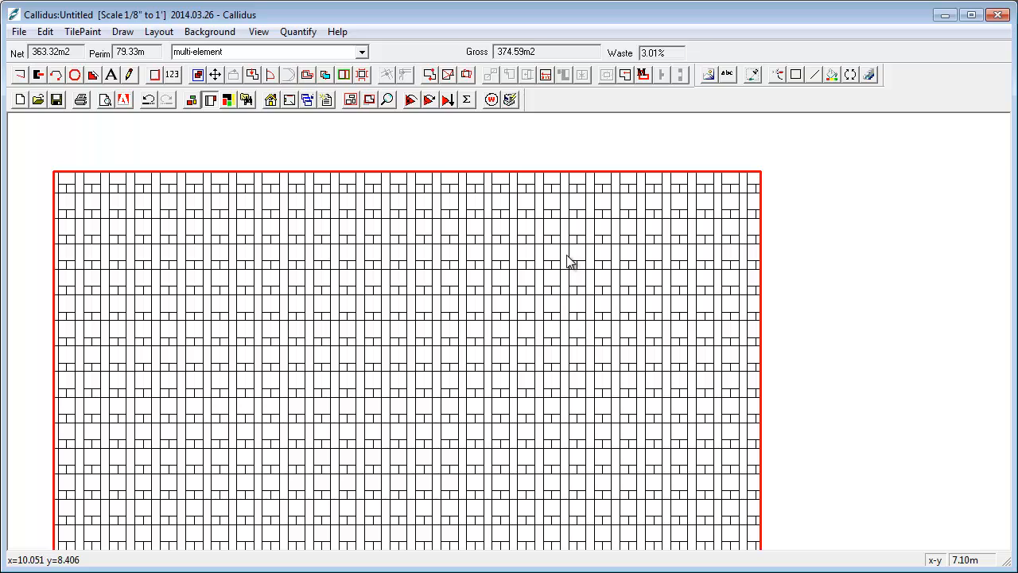
left_click(105, 99)
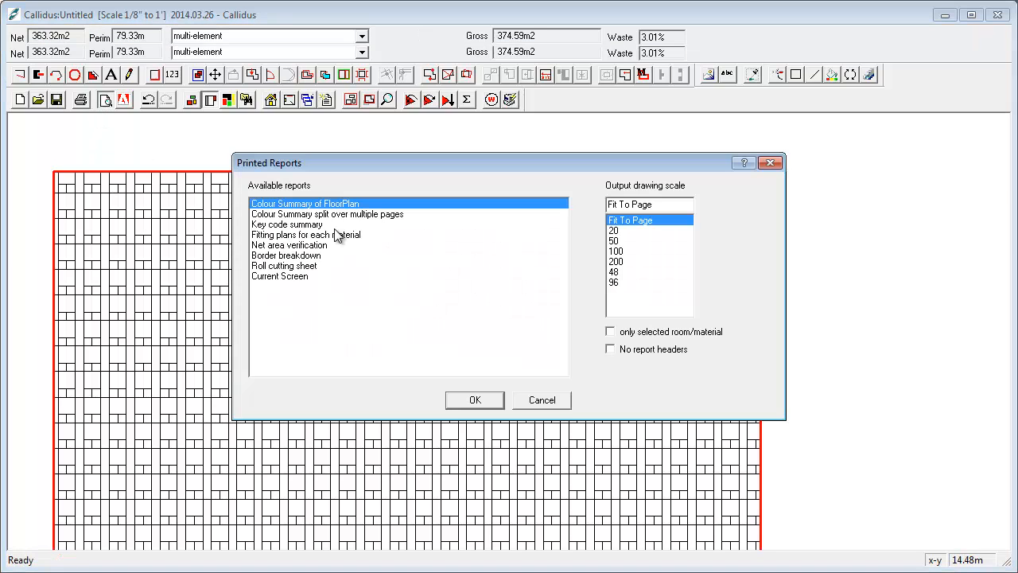
Preview the colour summary report, zoom into its figures, then close it back to the tiled room
left_click(474, 399)
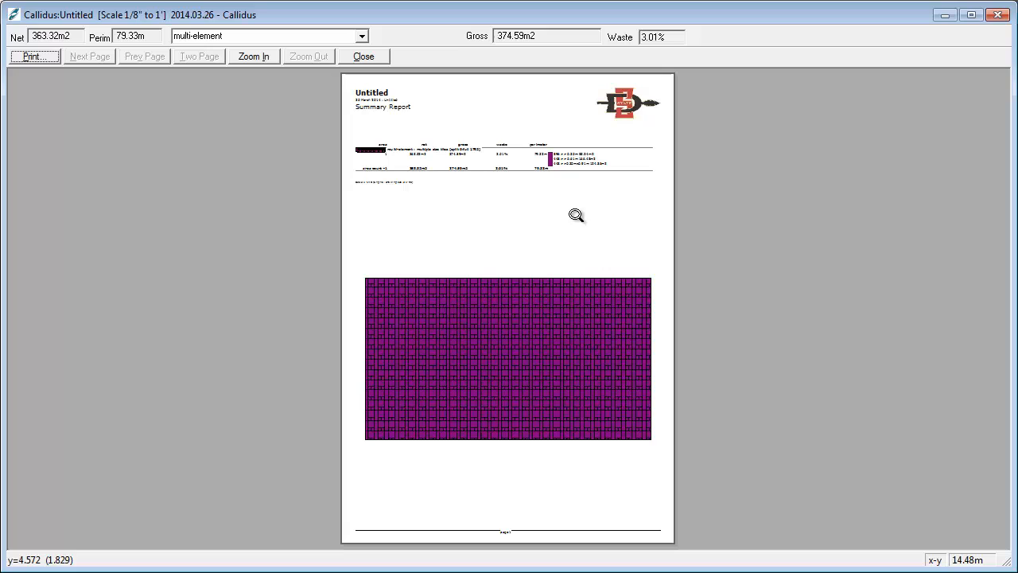
left_click(255, 55)
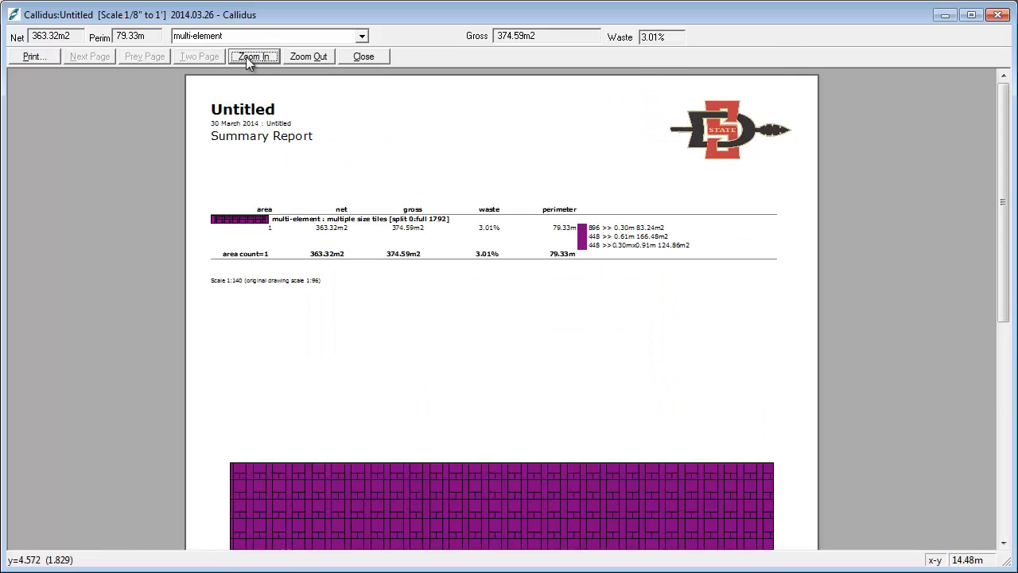
left_click(255, 56)
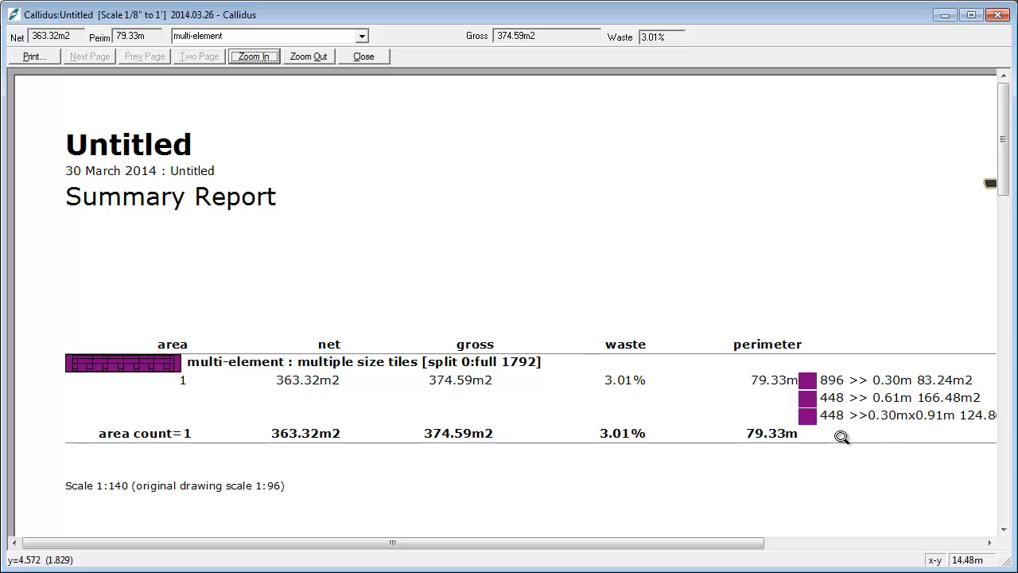
mouse_move(168, 89)
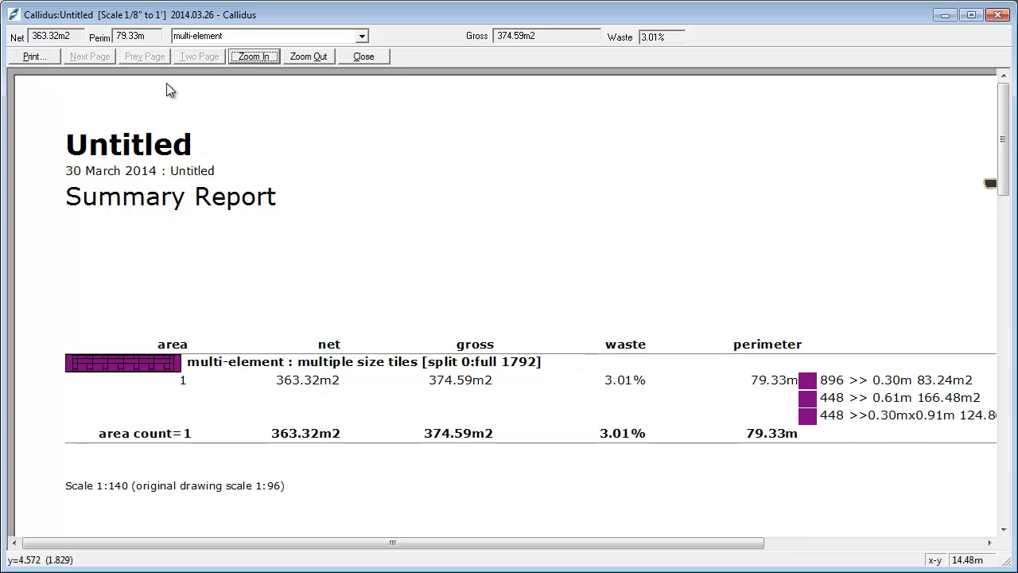
left_click(363, 56)
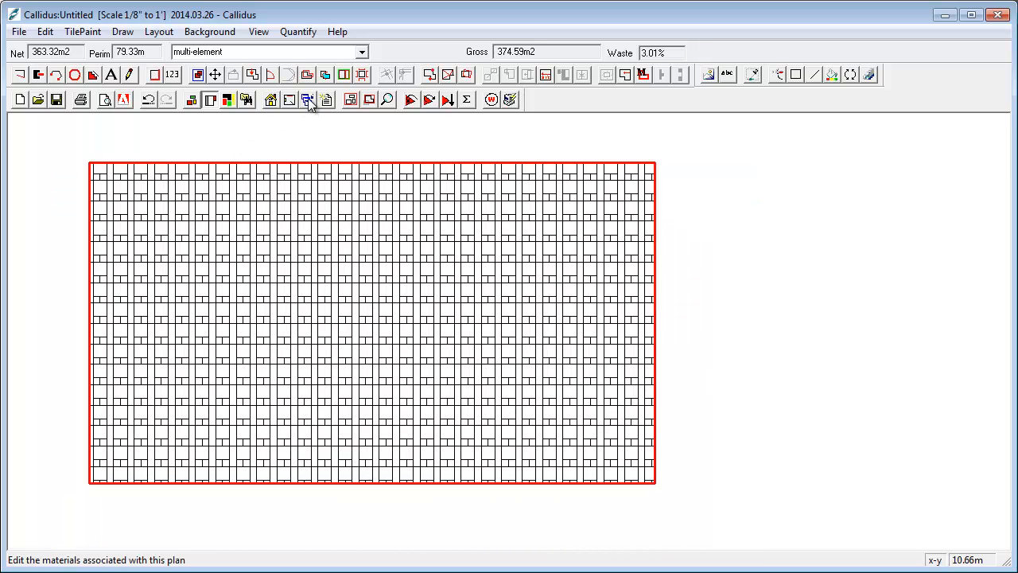
Reach the multi-element tile script from the plan's materials and position in the repeat line
left_click(307, 98)
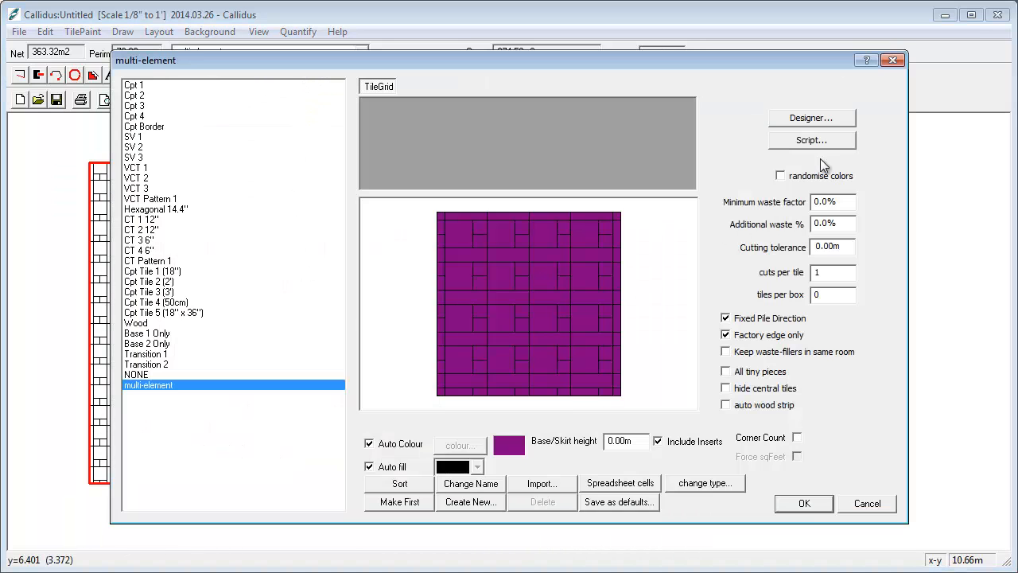
left_click(811, 140)
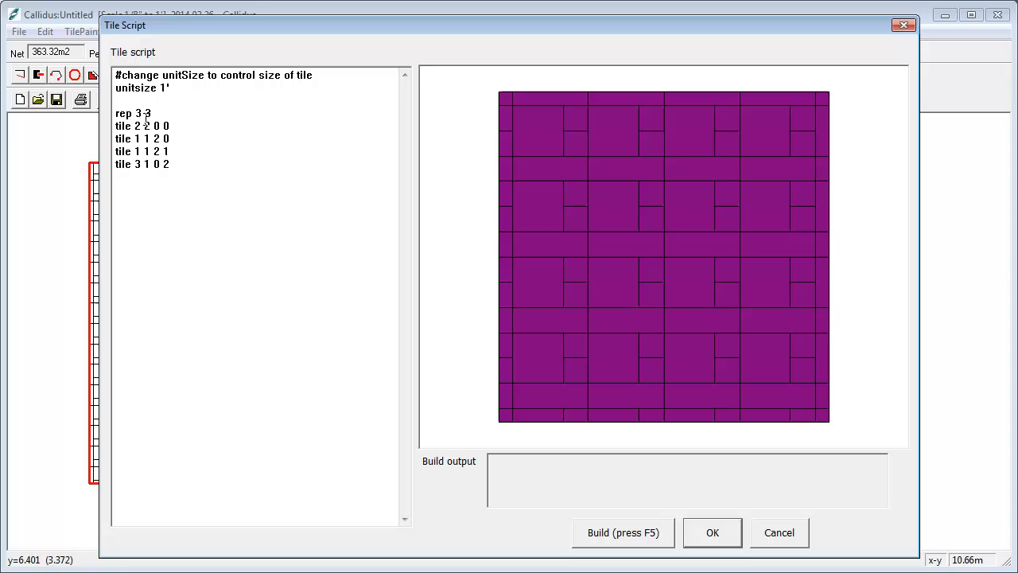
left_click(146, 113)
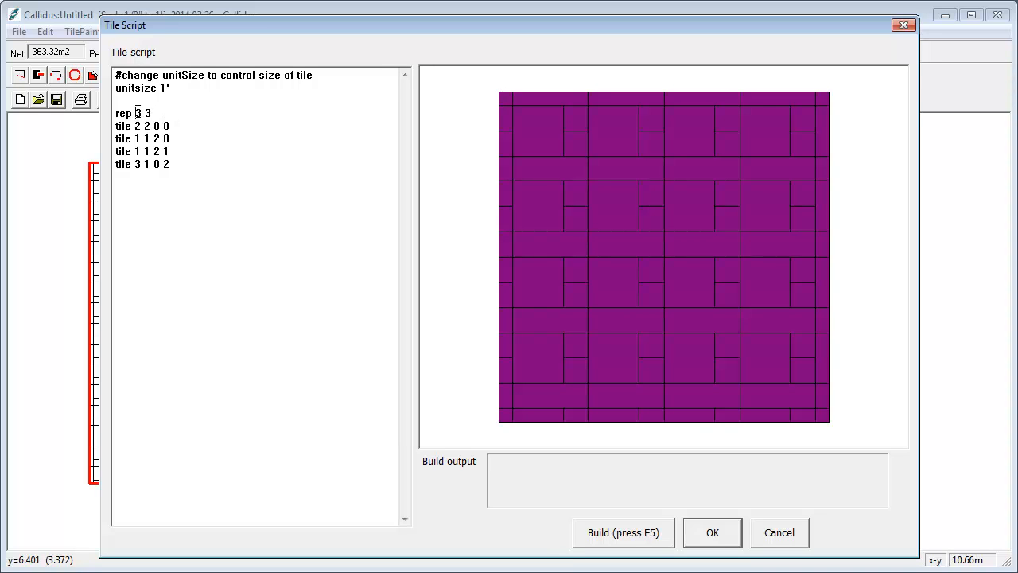
Change the repeat line to 'rep 3 3 1' and rebuild for a staggered preview pattern
double_click(138, 113)
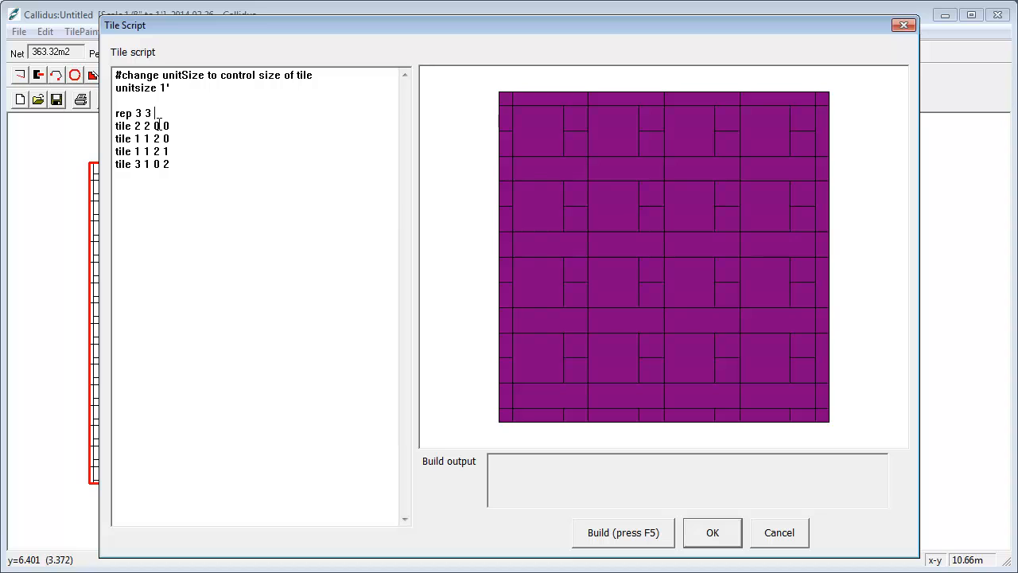
type("1")
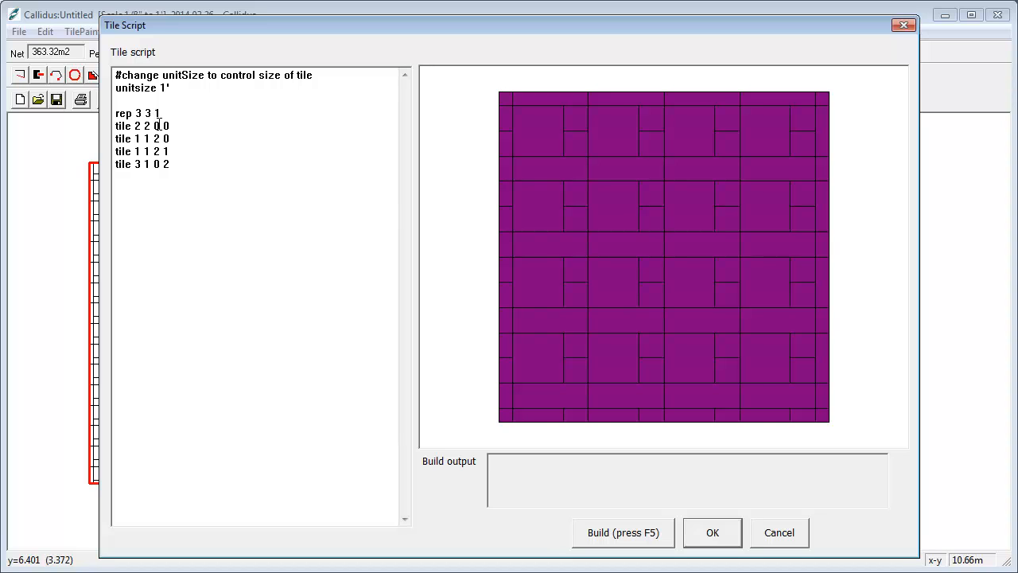
left_click(624, 532)
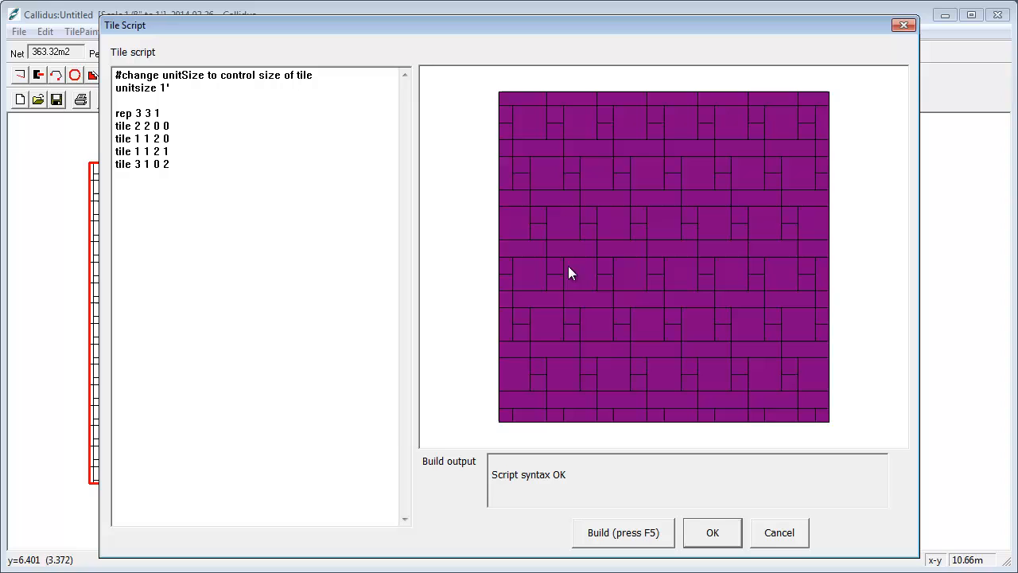
mouse_move(620, 142)
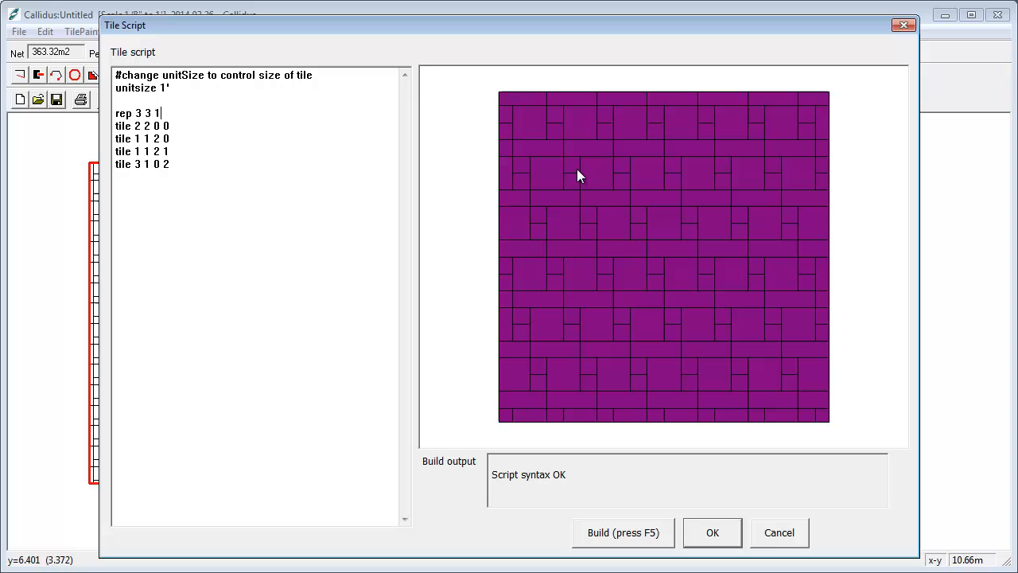
mouse_move(619, 194)
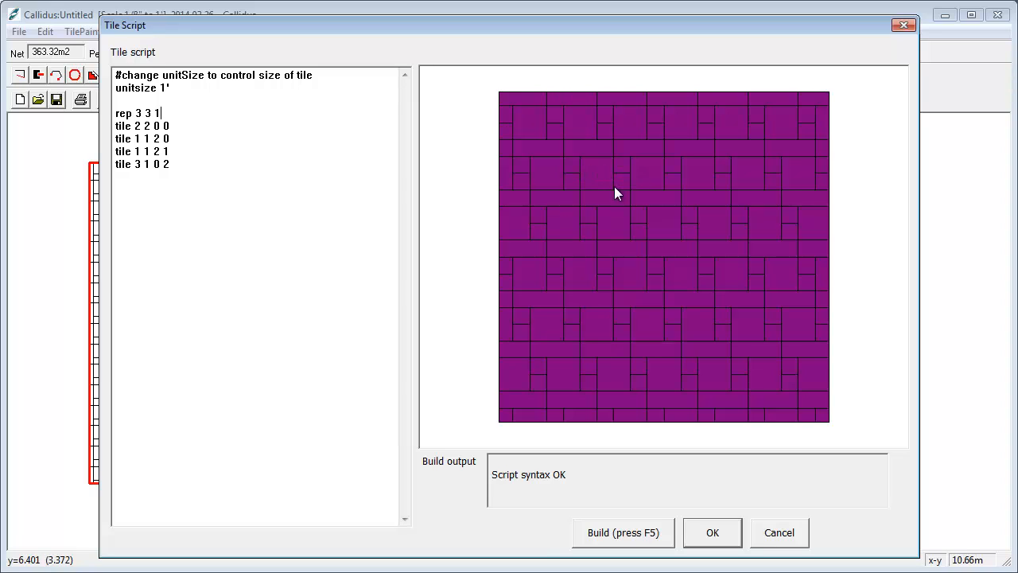
mouse_move(551, 159)
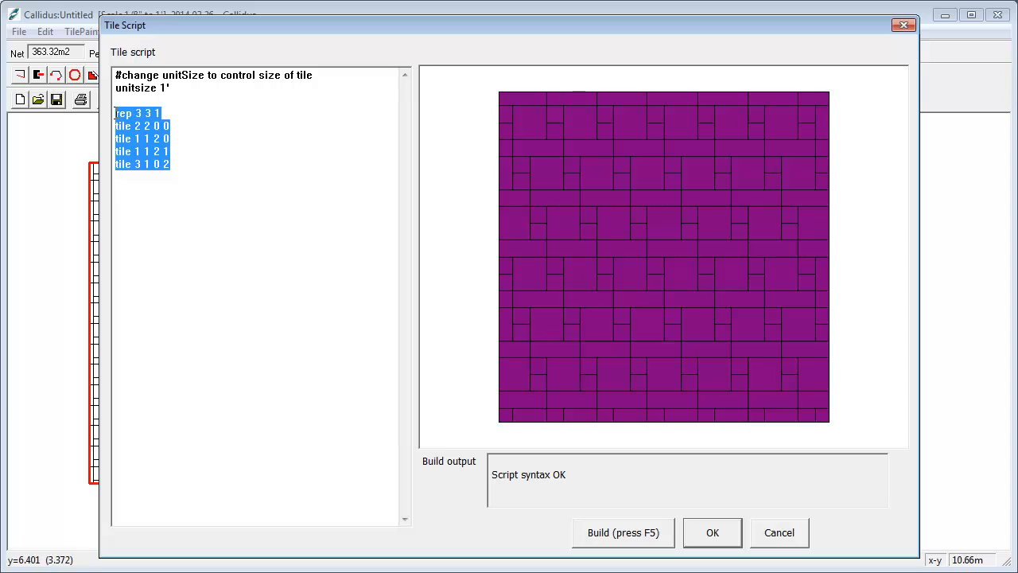
left_click(159, 112)
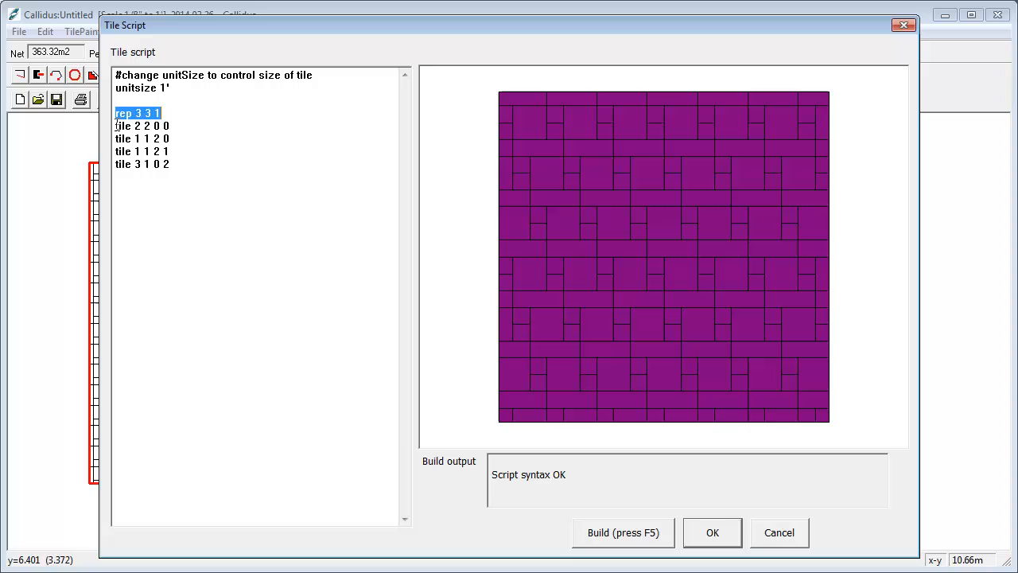
mouse_move(725, 551)
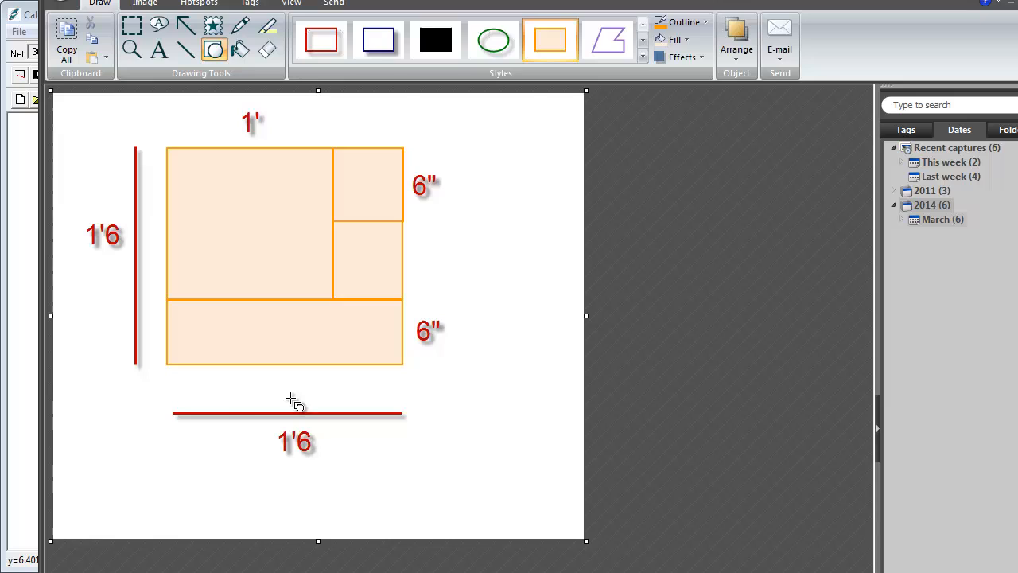
mouse_move(175, 390)
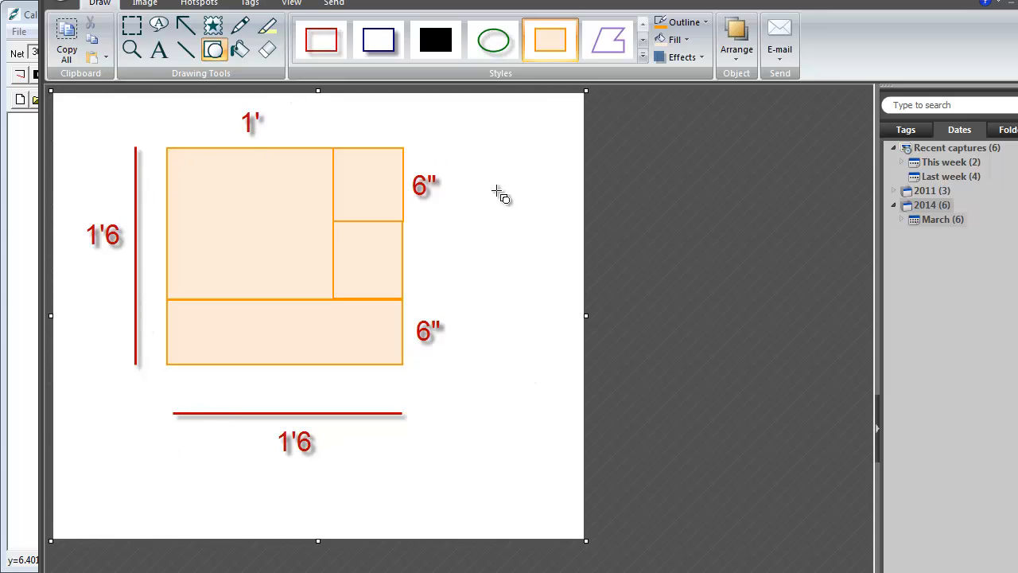
mouse_move(222, 438)
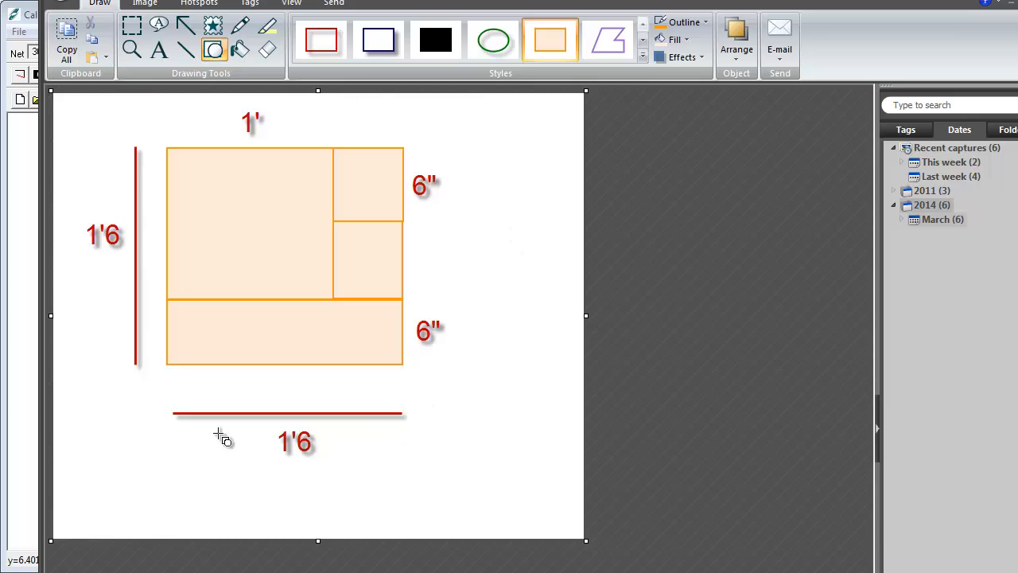
mouse_move(115, 213)
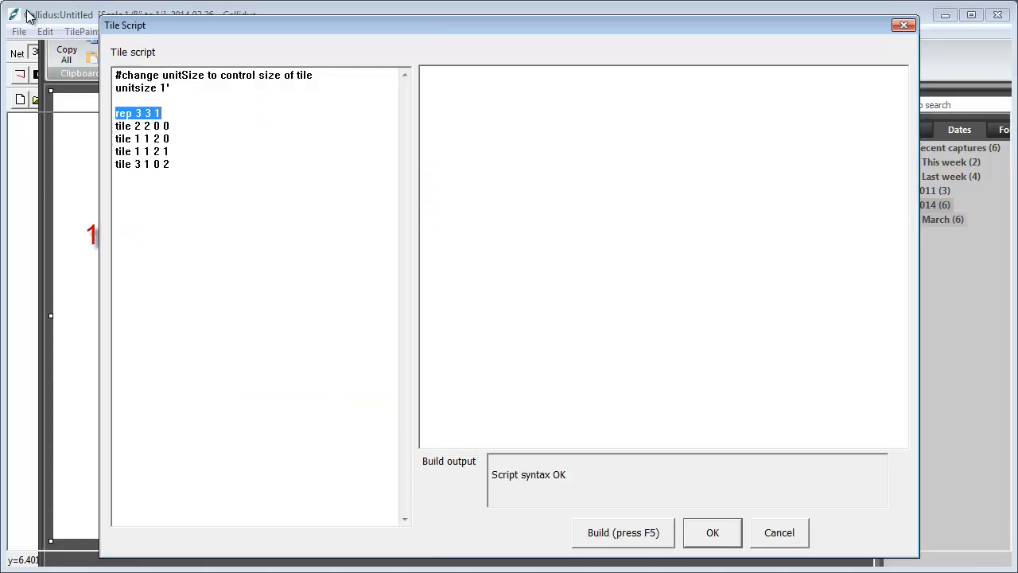
left_click(624, 531)
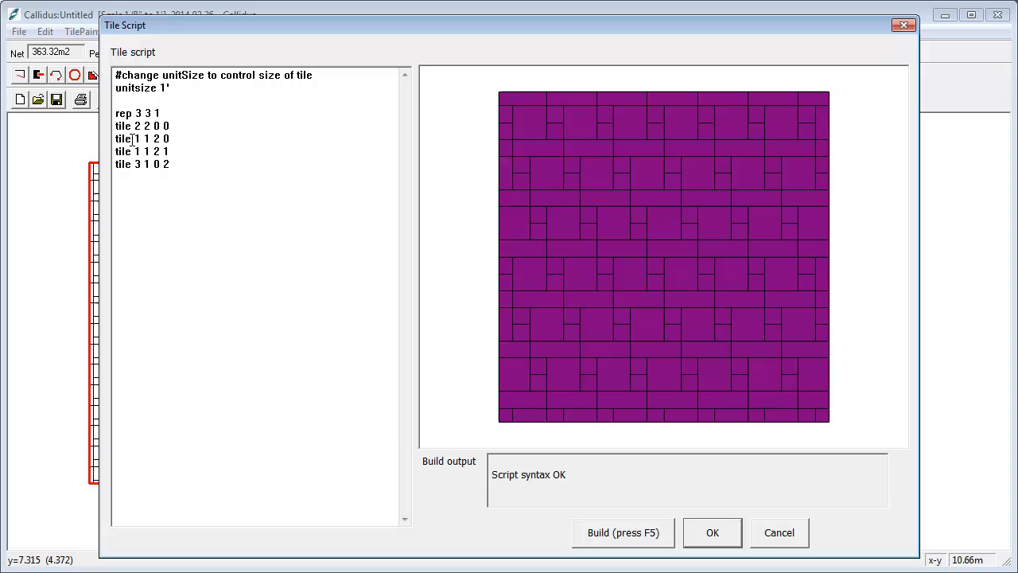
double_click(163, 125)
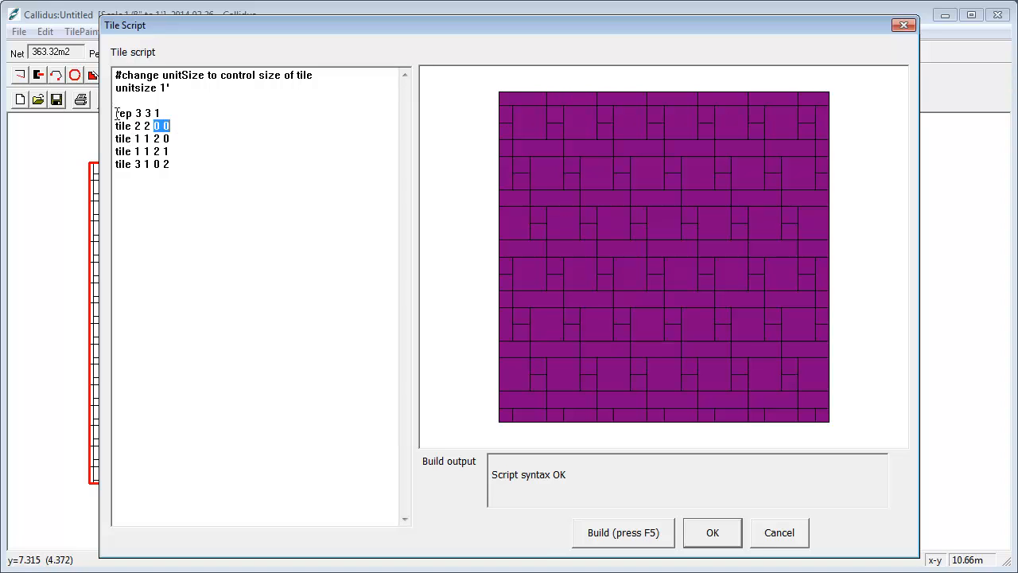
left_click_drag(115, 112, 168, 164)
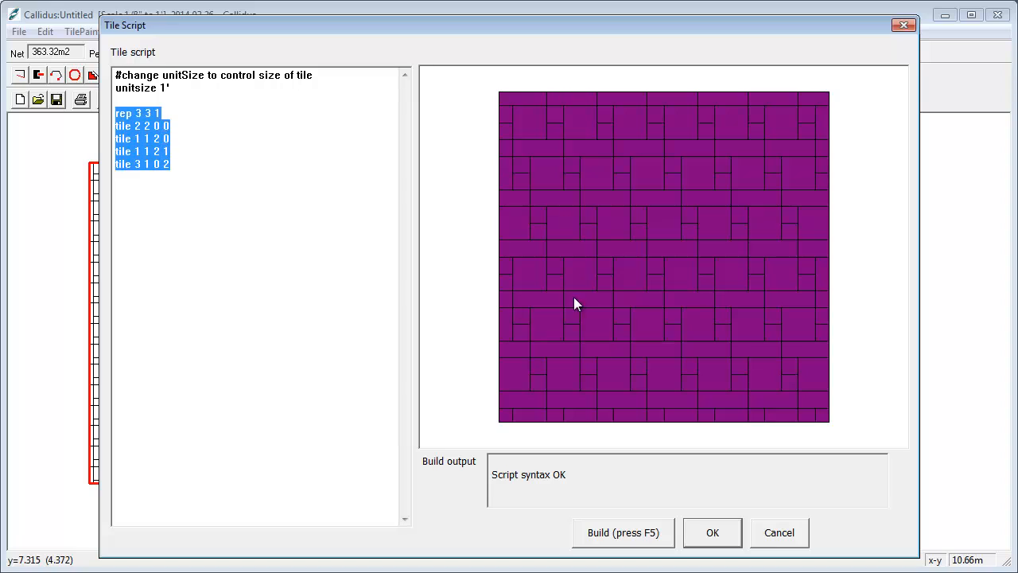
left_click(115, 189)
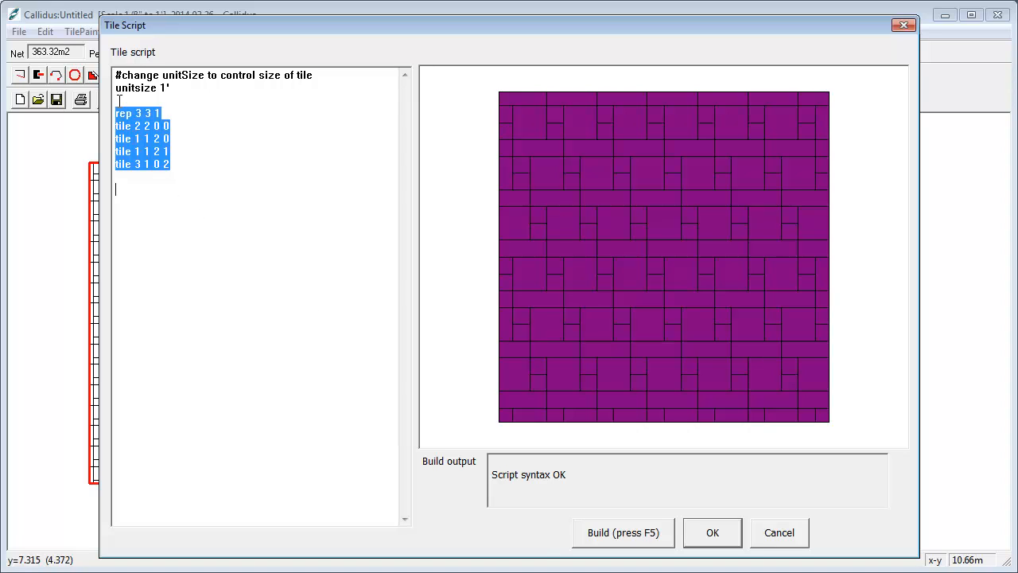
mouse_move(666, 292)
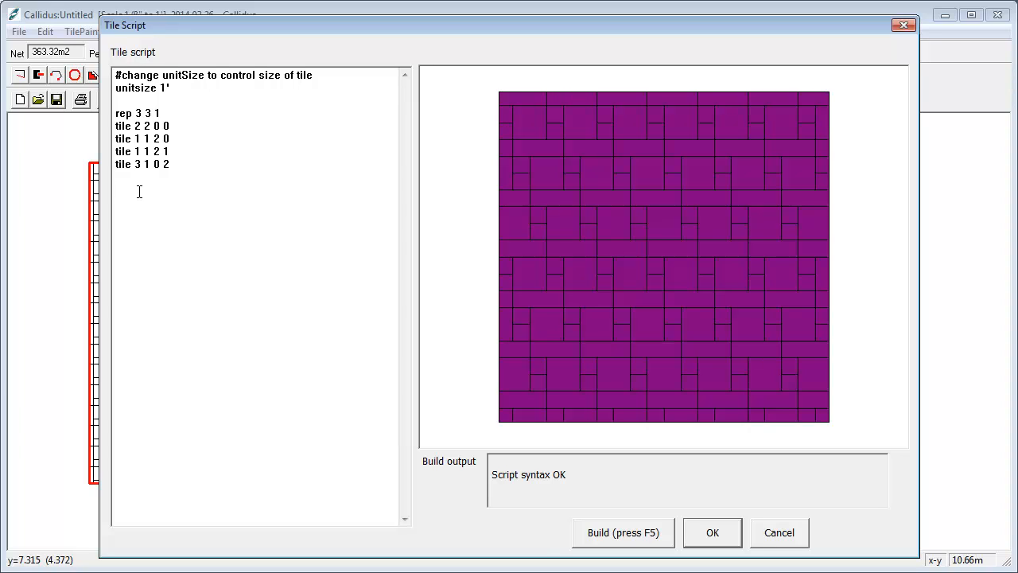
left_click(116, 189)
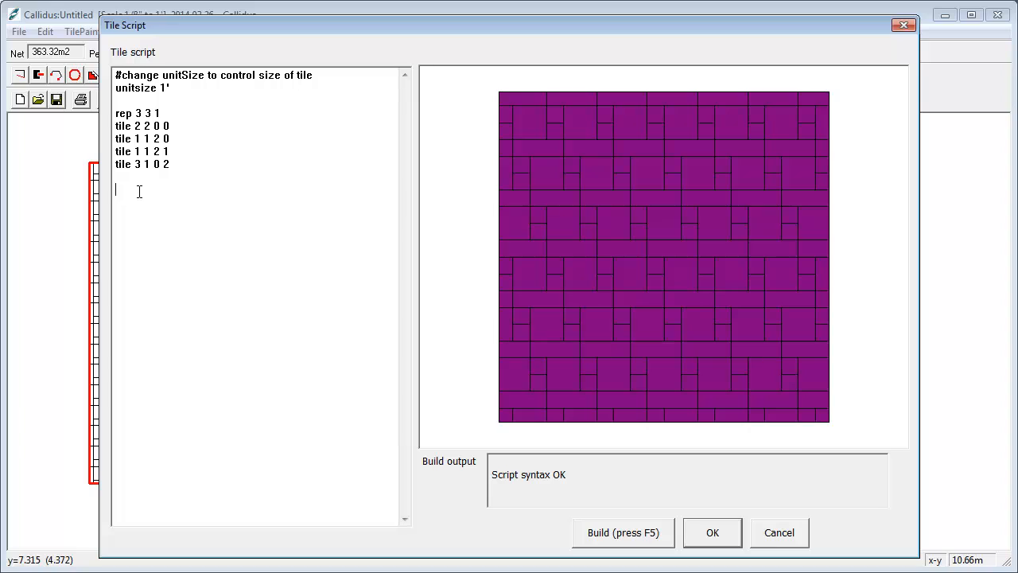
mouse_move(251, 238)
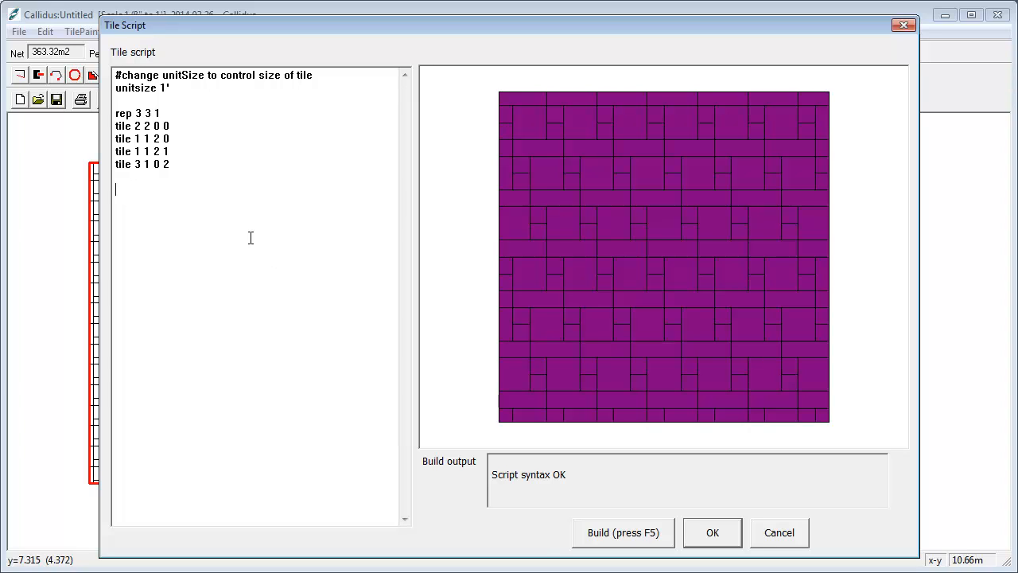